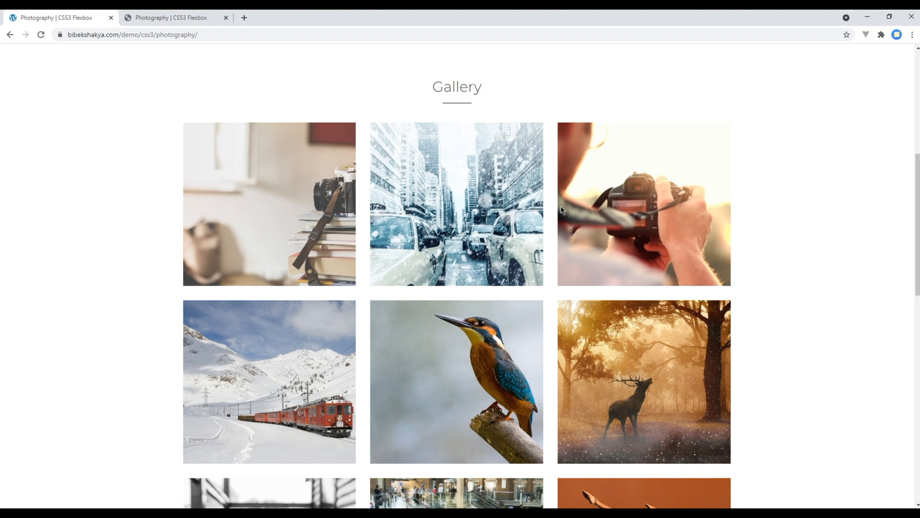
mouse_move(328, 331)
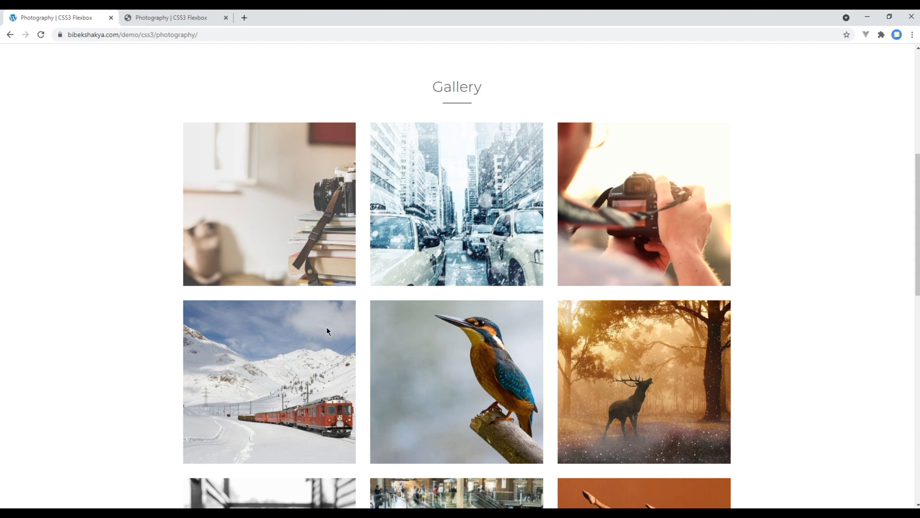
mouse_move(189, 483)
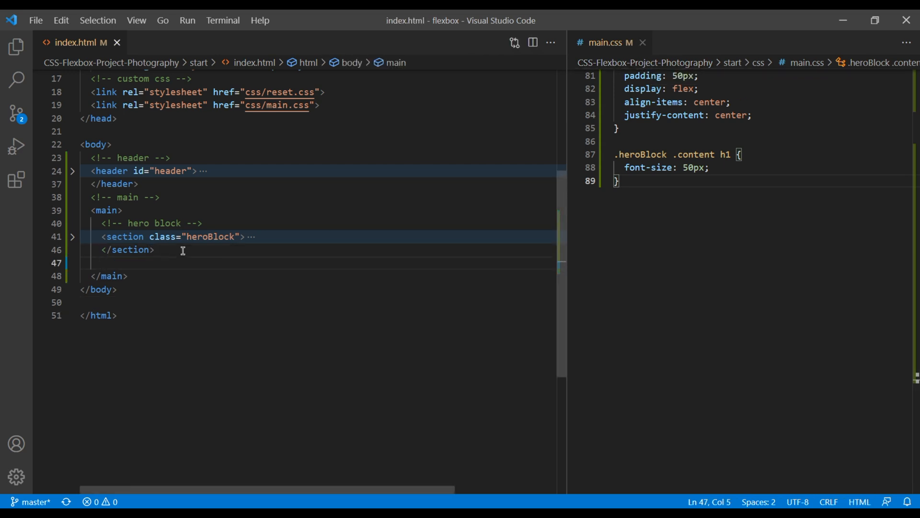
- Add a 'gallery block' comment and expand a section.galleryBlock element beneath it
type("gallery block -->")
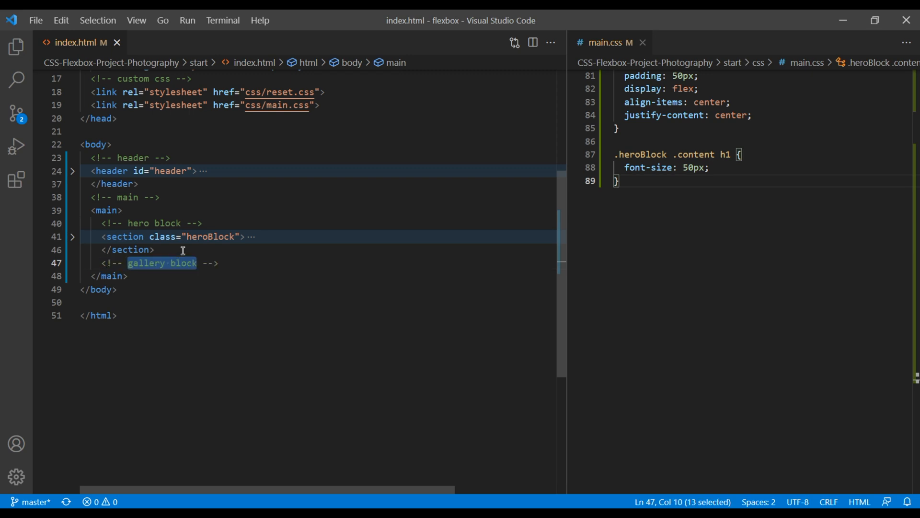
key("Enter")
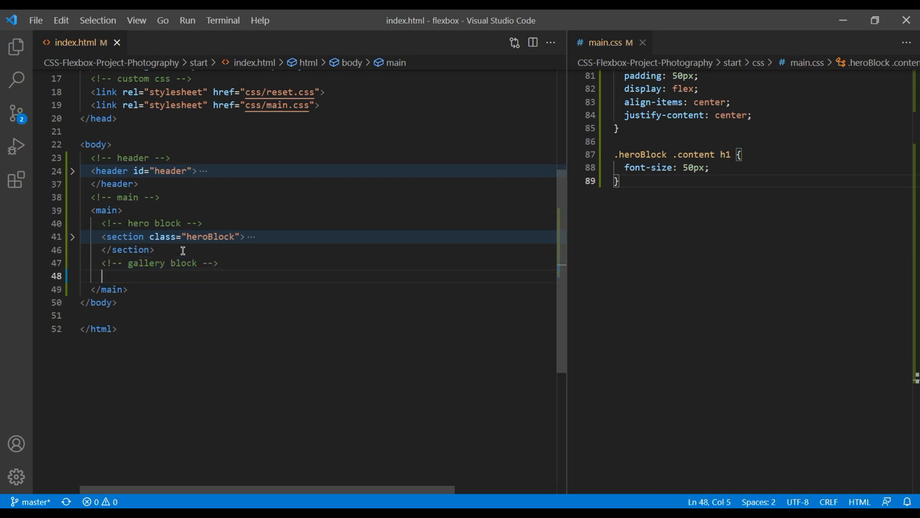
type("section.")
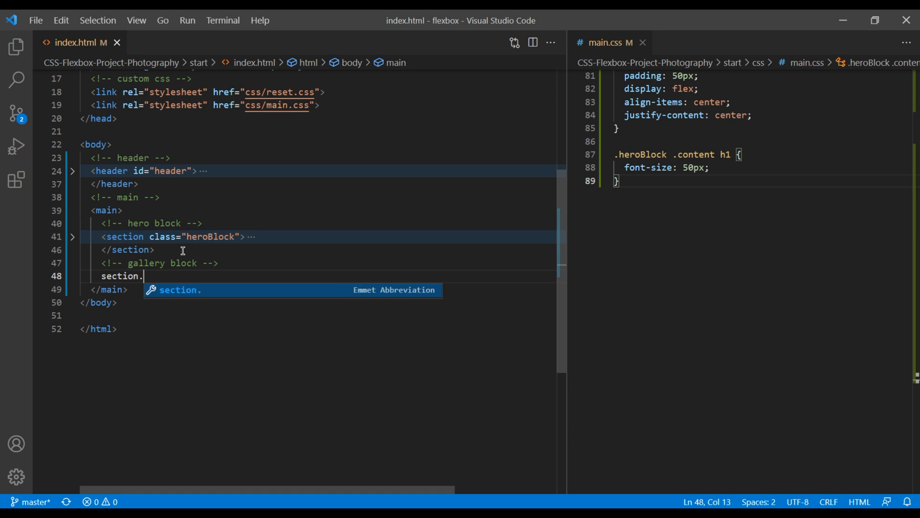
type("galleryBo")
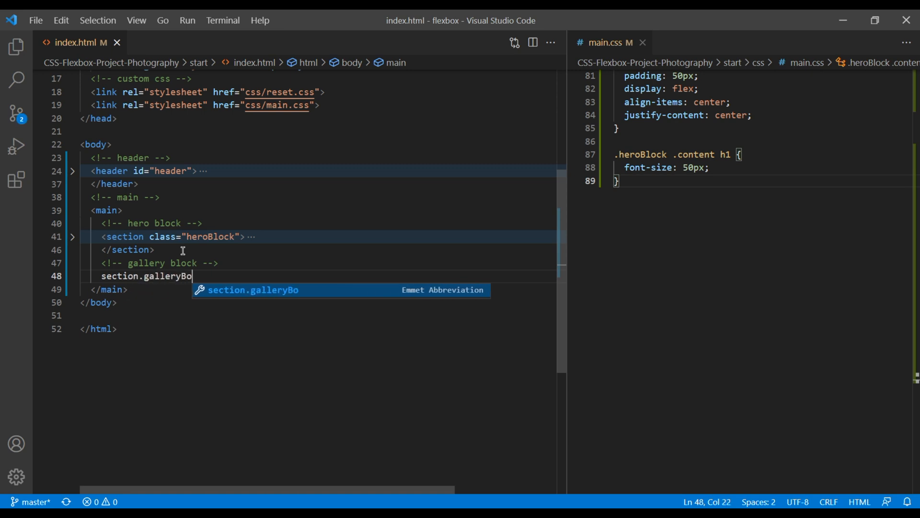
key("Tab")
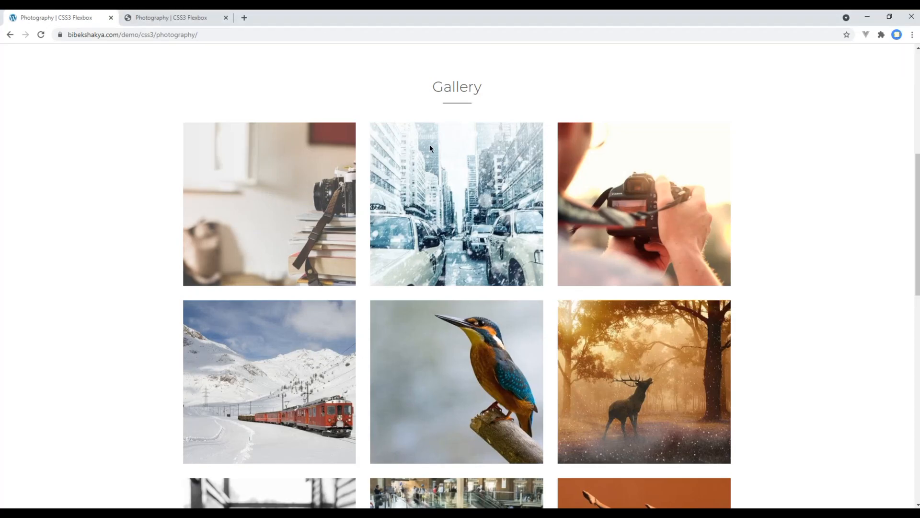
- Scroll the demo page from the Gallery heading down to the Latest Post section
double_click(456, 88)
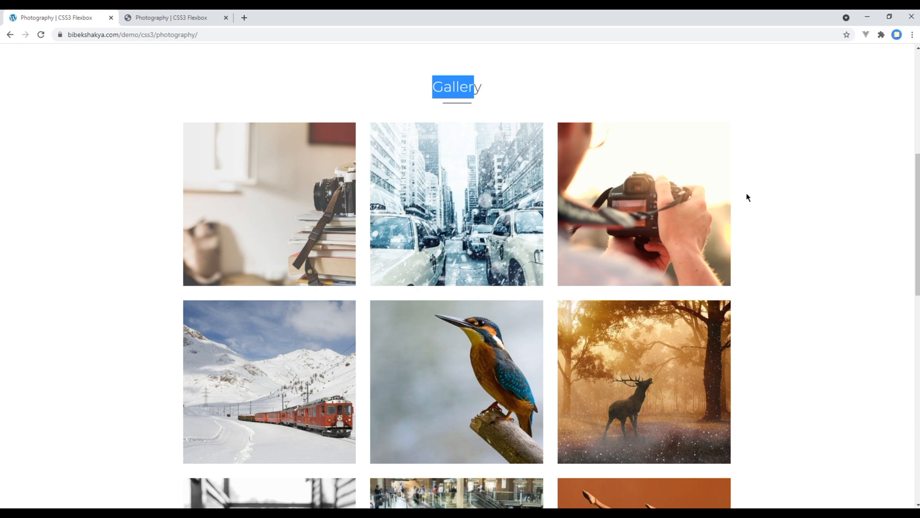
scroll("down", 3)
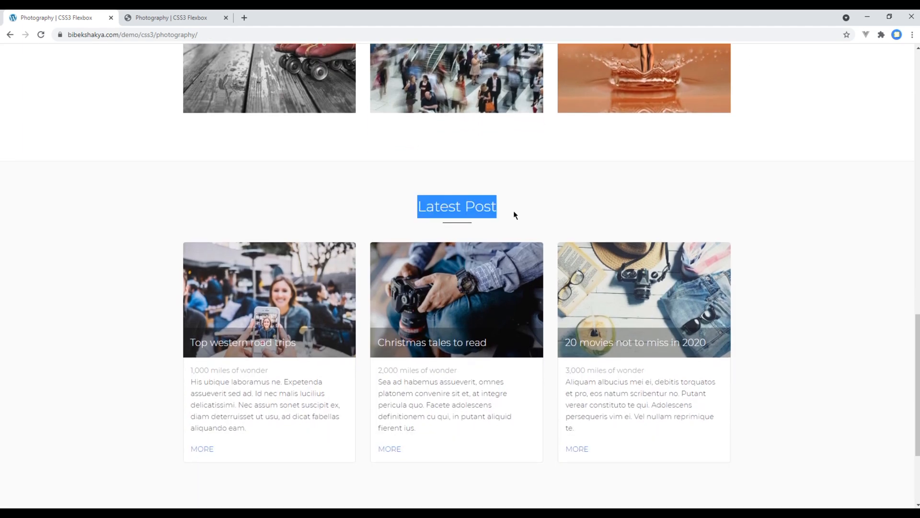
left_click(515, 215)
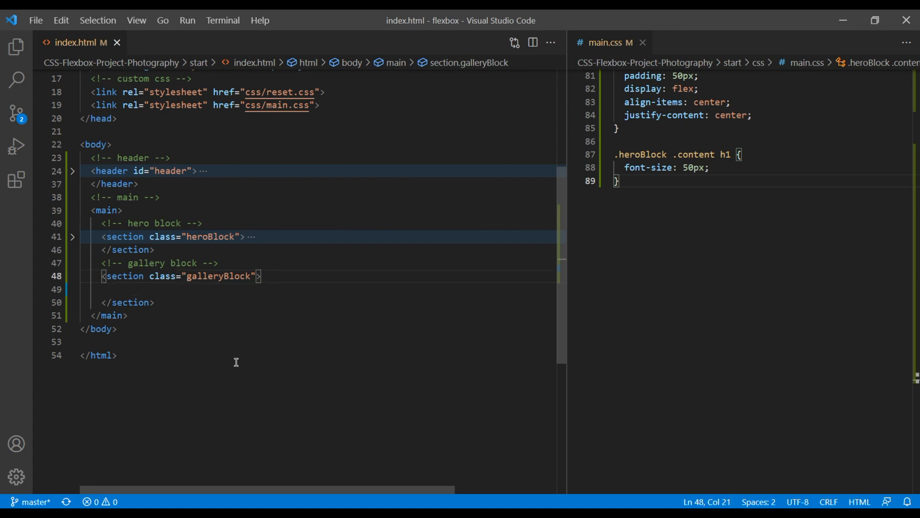
- Add the block class to the gallery section and nest a div.container inside it
type("block")
left_click(317, 288)
type("d")
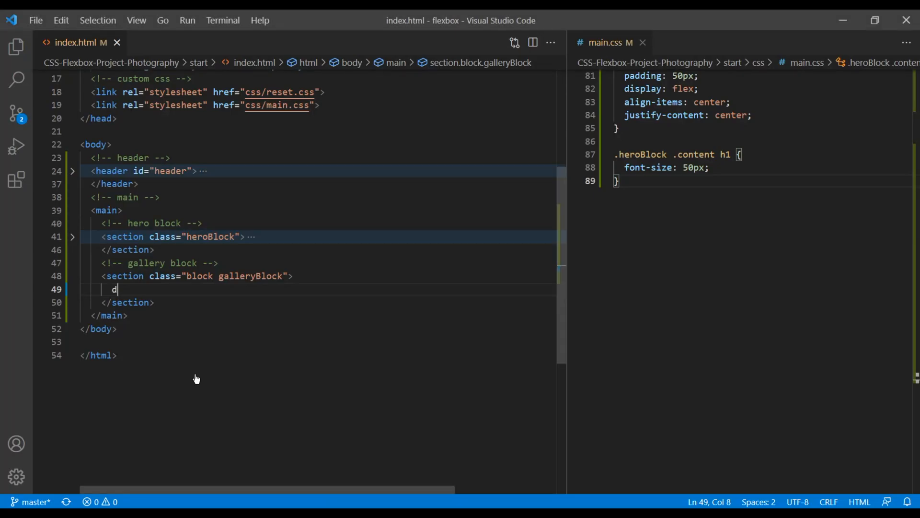
type("iv.container")
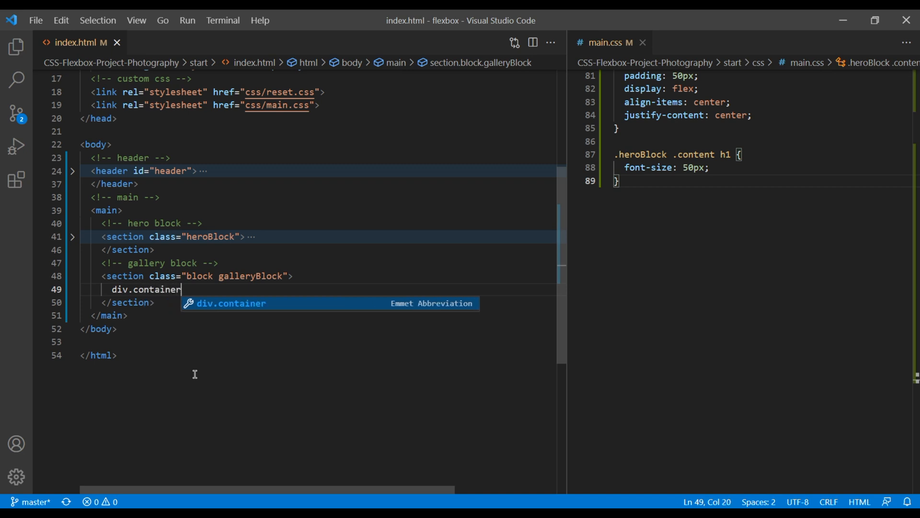
key("Tab")
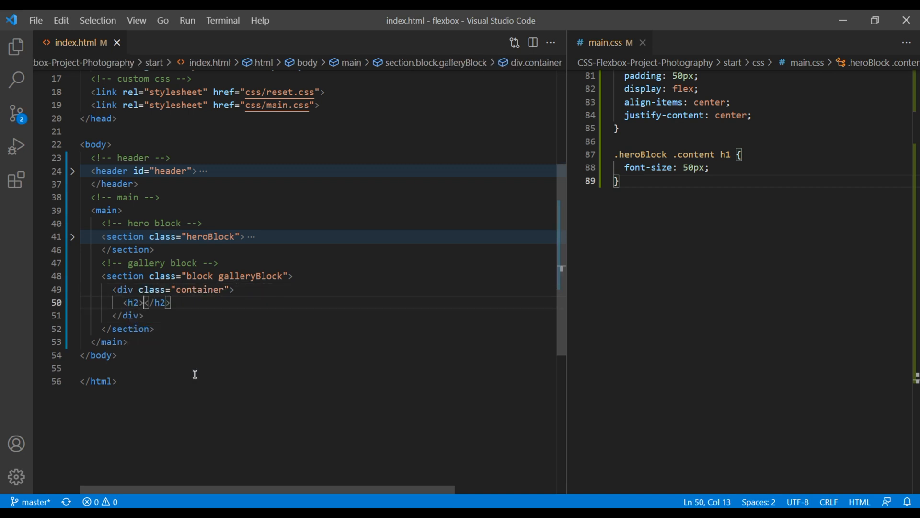
key("alt+tab")
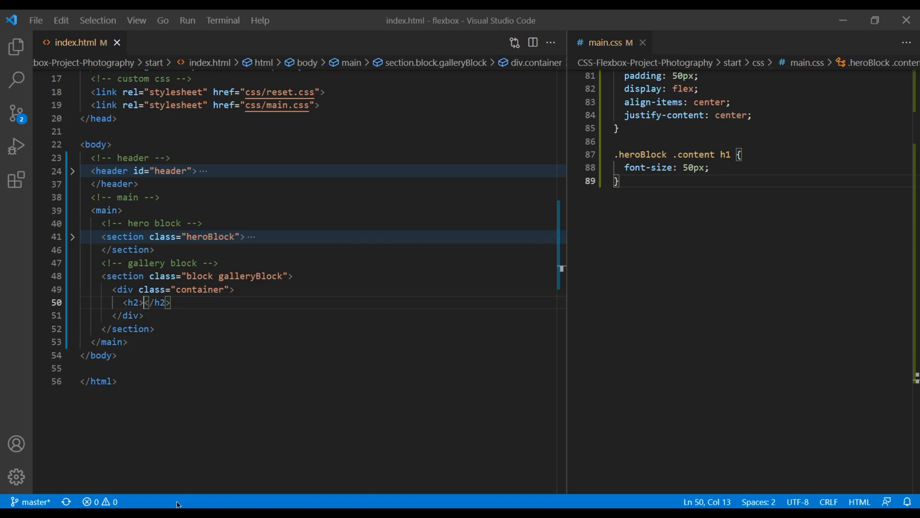
- Put a 'Gallery' h2 heading in the container followed by an empty div.row
type("G")
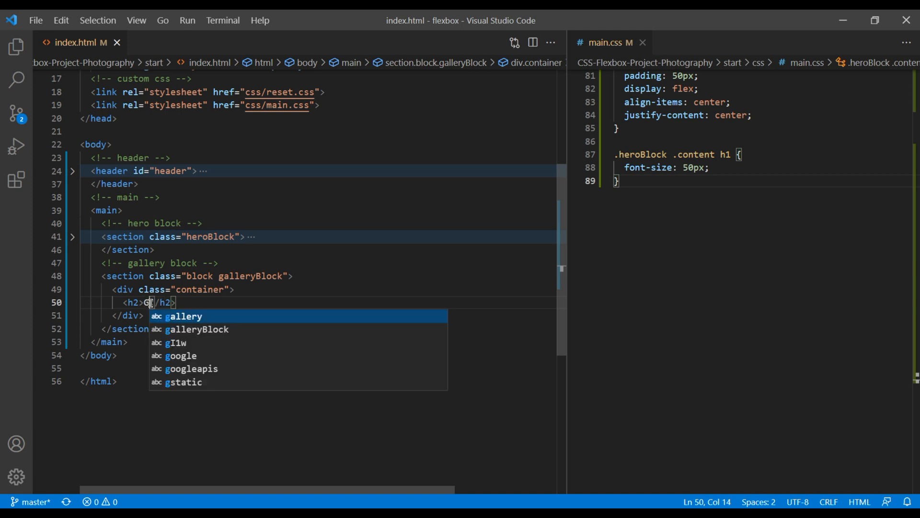
type("allery")
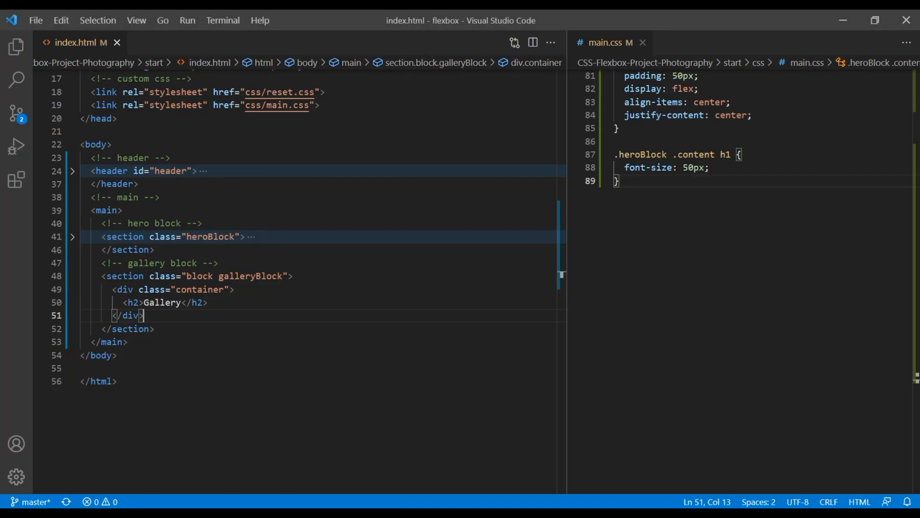
key("Enter")
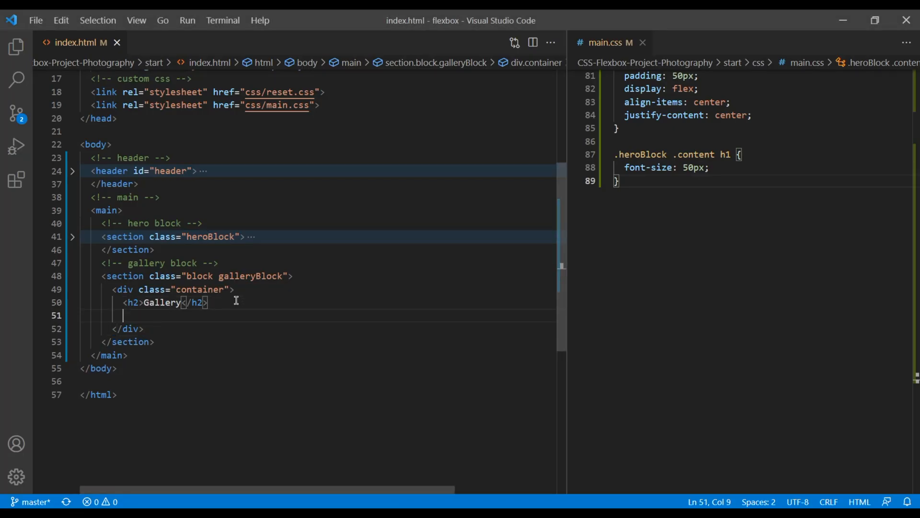
type("div.row")
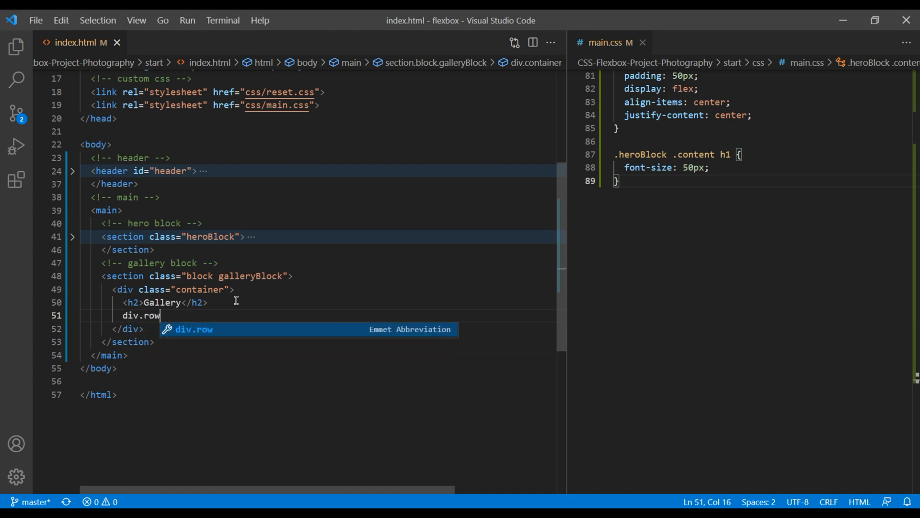
key("Tab")
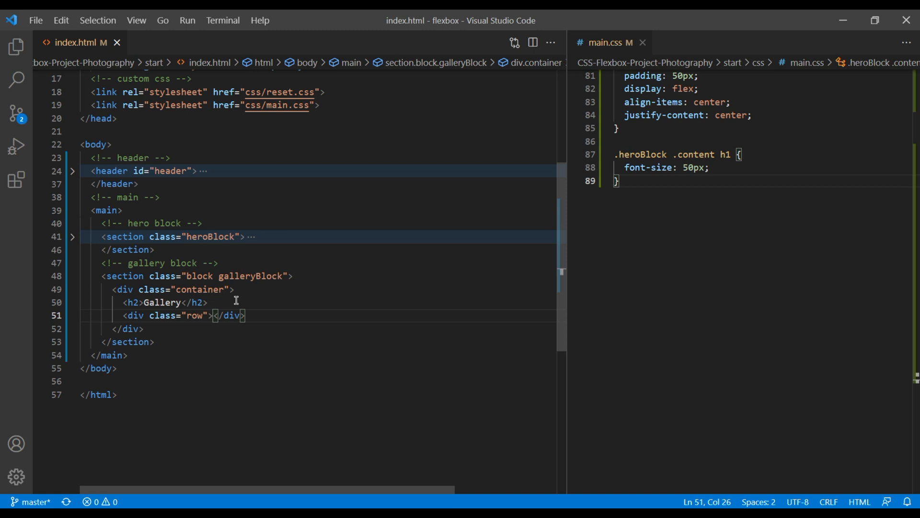
- Nest a div.col holding an img element inside the row
key("Enter")
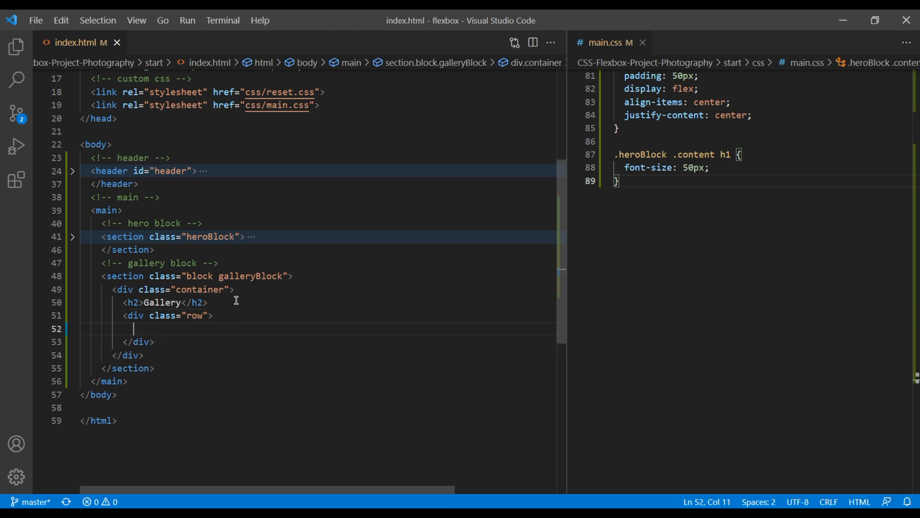
type("div.col")
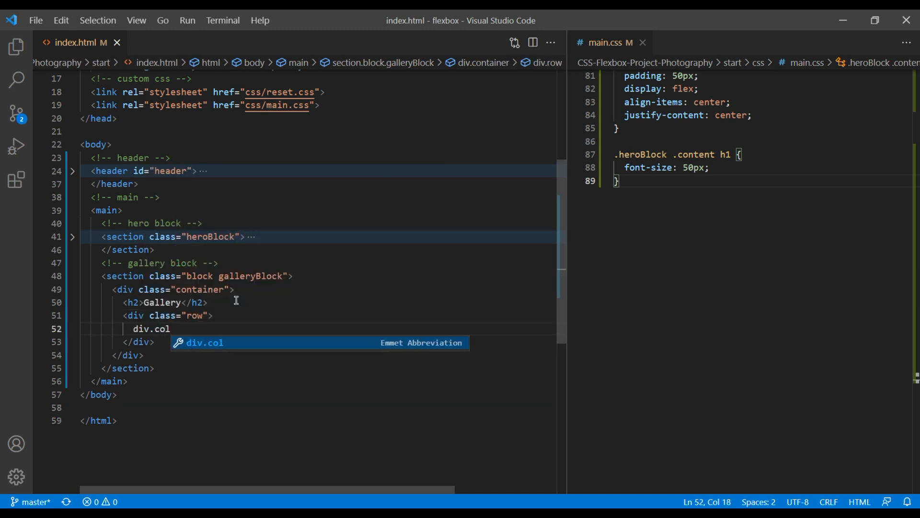
key("Tab")
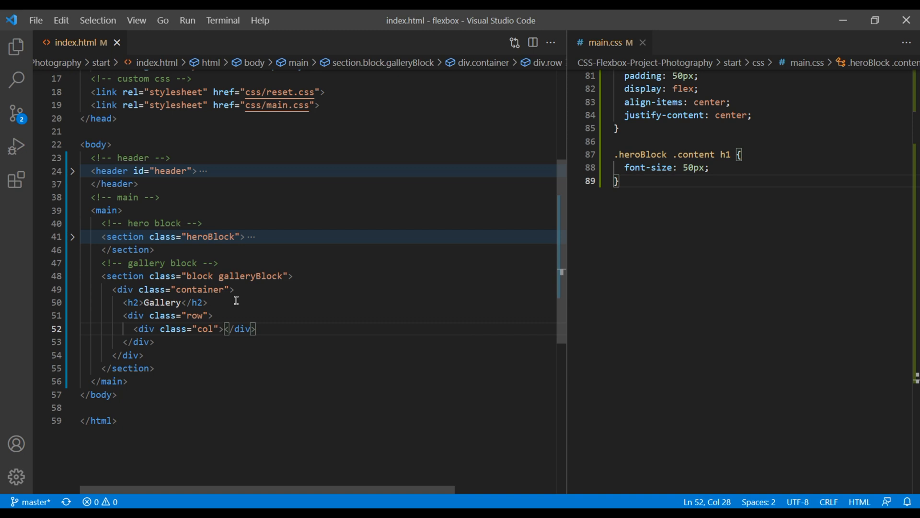
type("img")
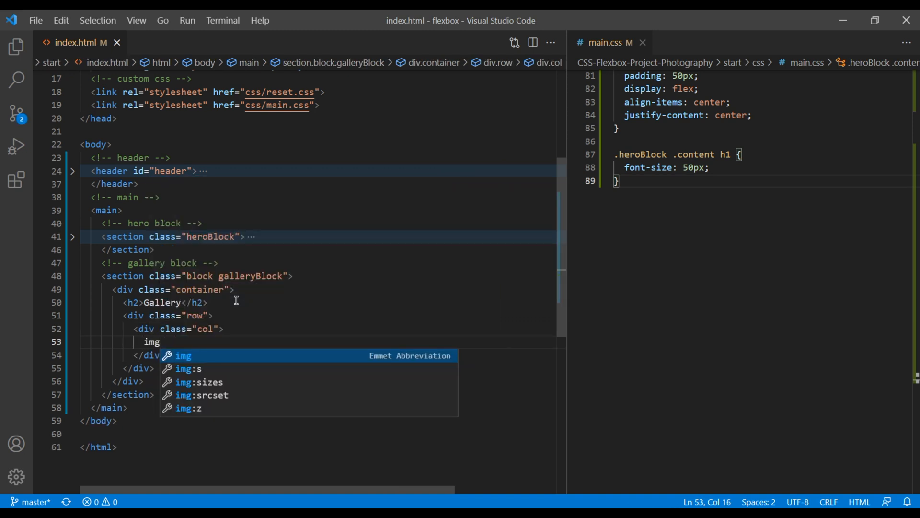
key("Tab")
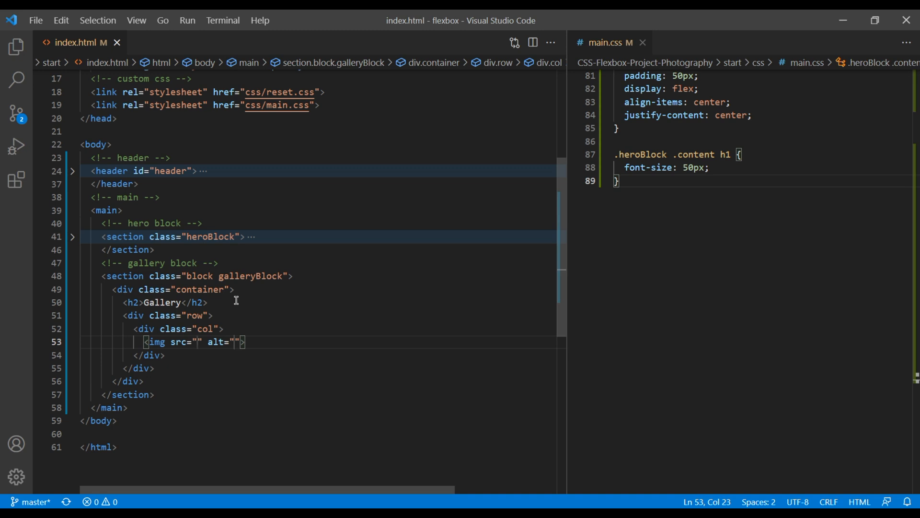
- Point the image at images/img1.jpg with alt text 'img1'
type("image")
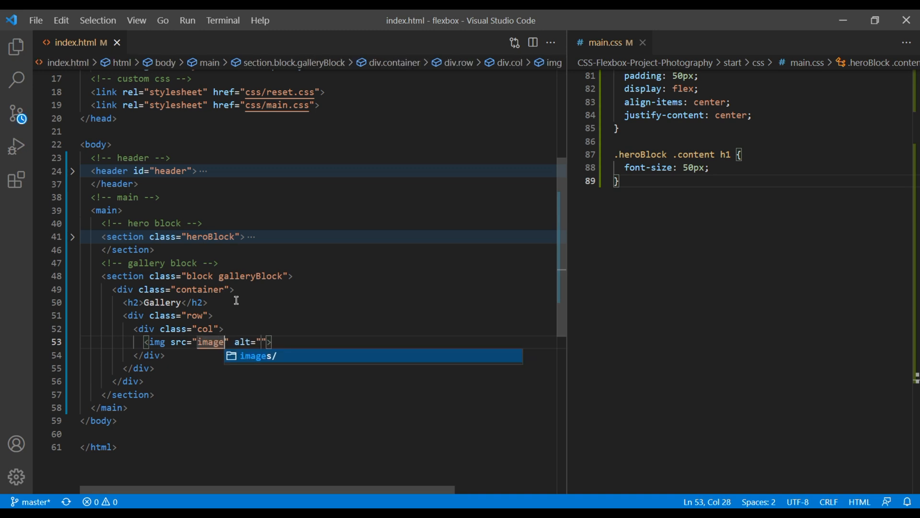
left_click(257, 355)
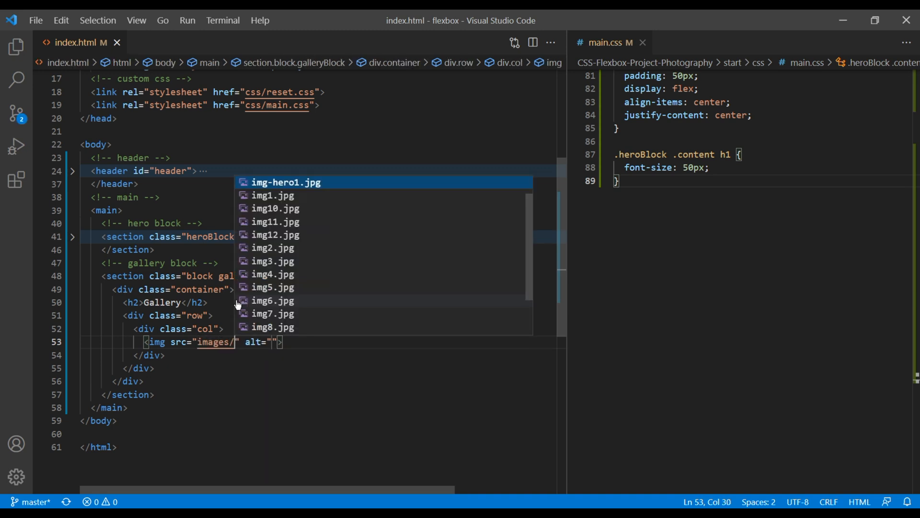
key("Down")
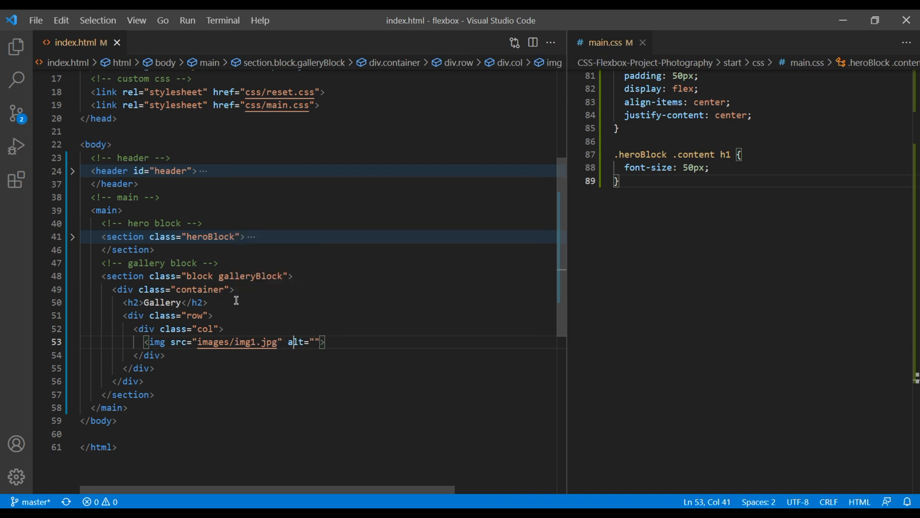
type("img")
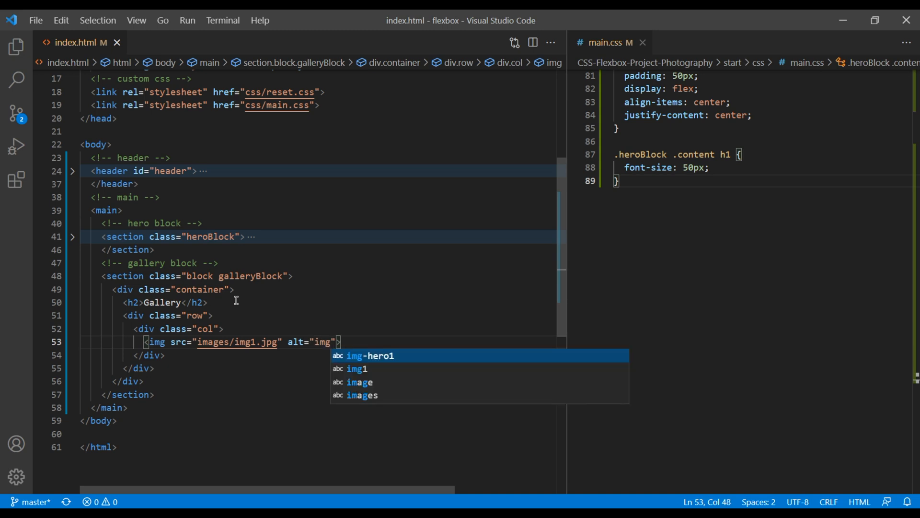
type("1")
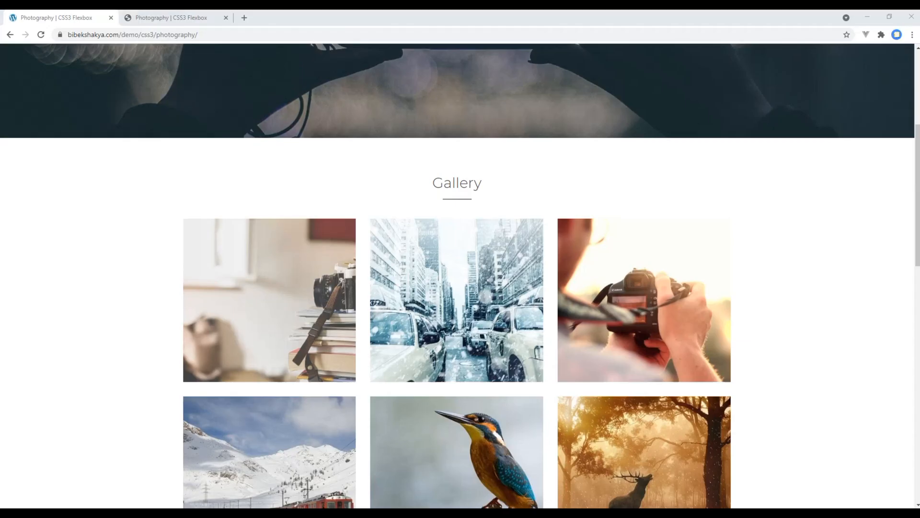
scroll("down", 3)
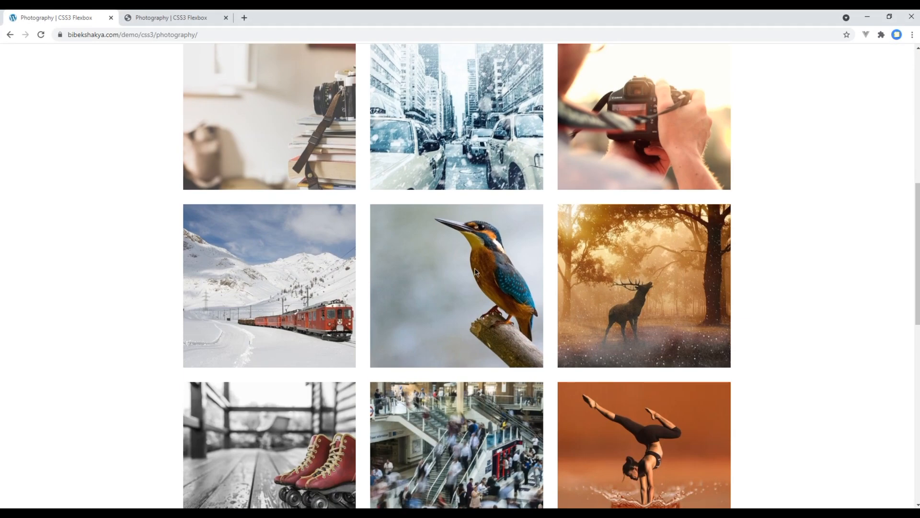
scroll("down", 3)
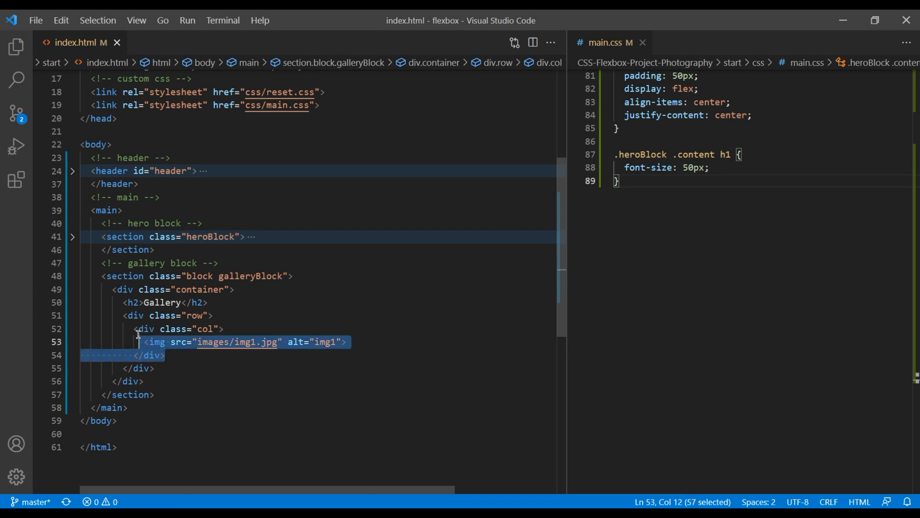
- Edit the copied columns' file names, renaming one to img8
scroll("down", 3)
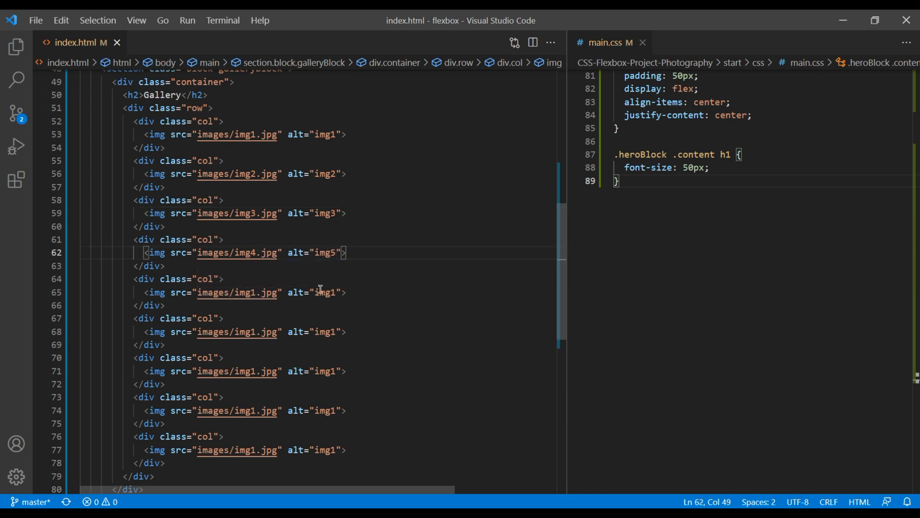
left_click(261, 292)
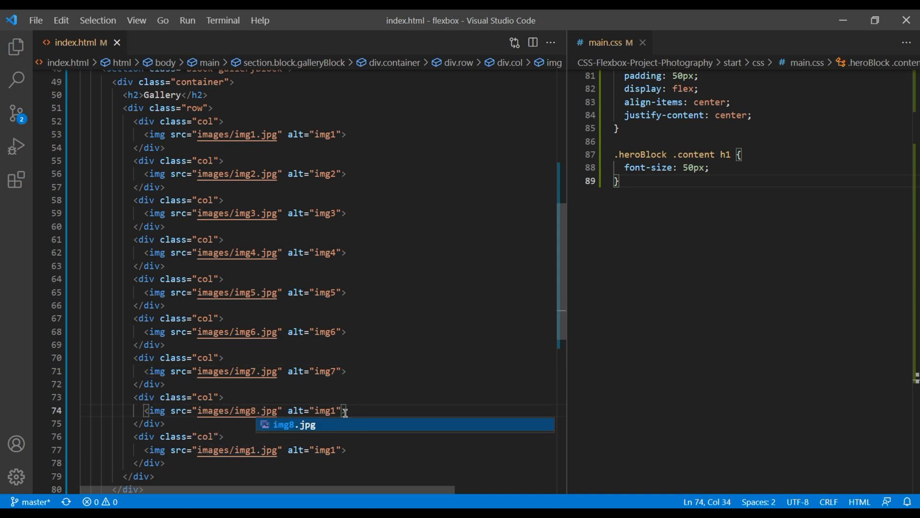
type("img8")
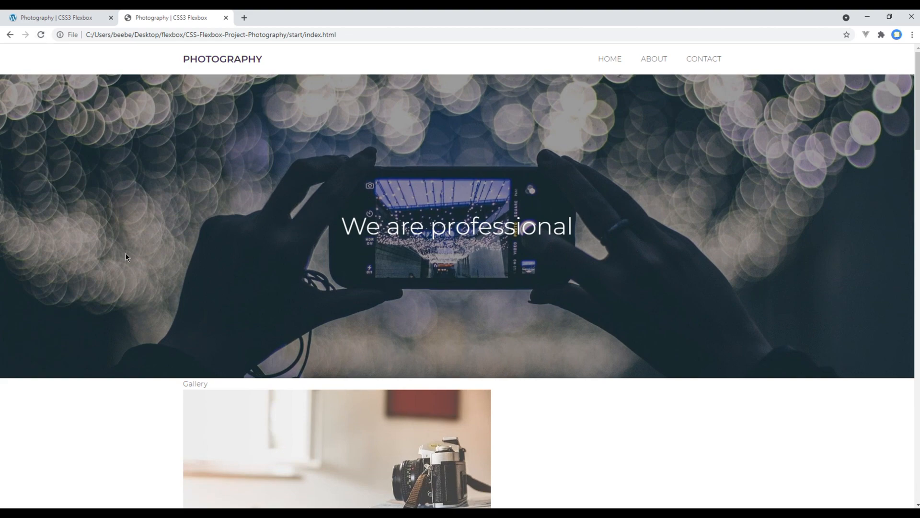
scroll("down", 3)
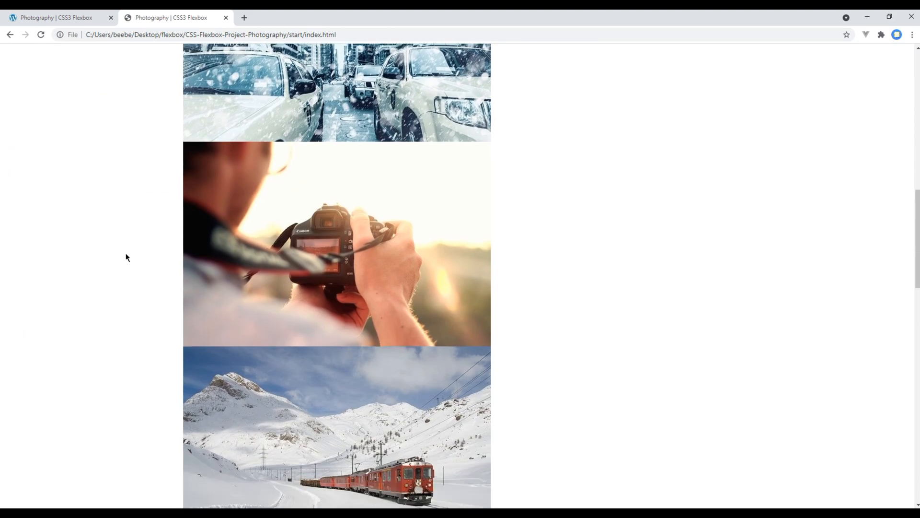
scroll("up", 3)
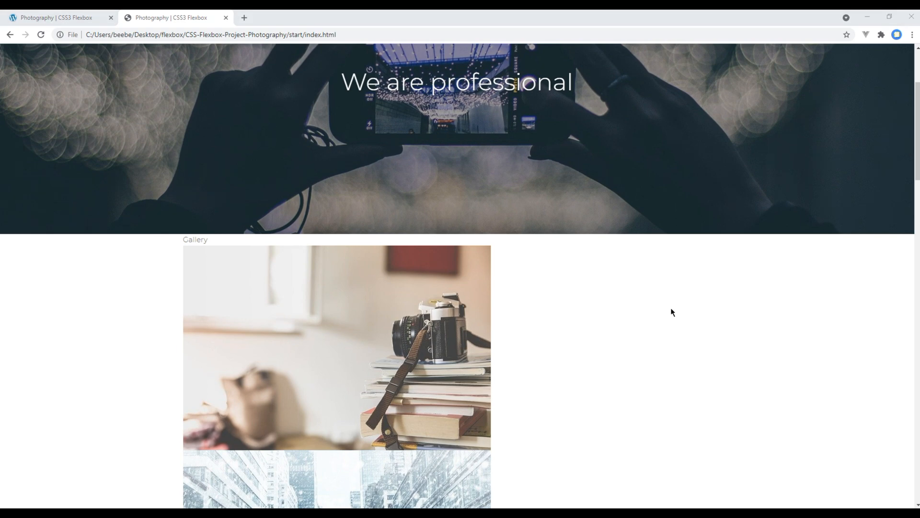
left_click(55, 17)
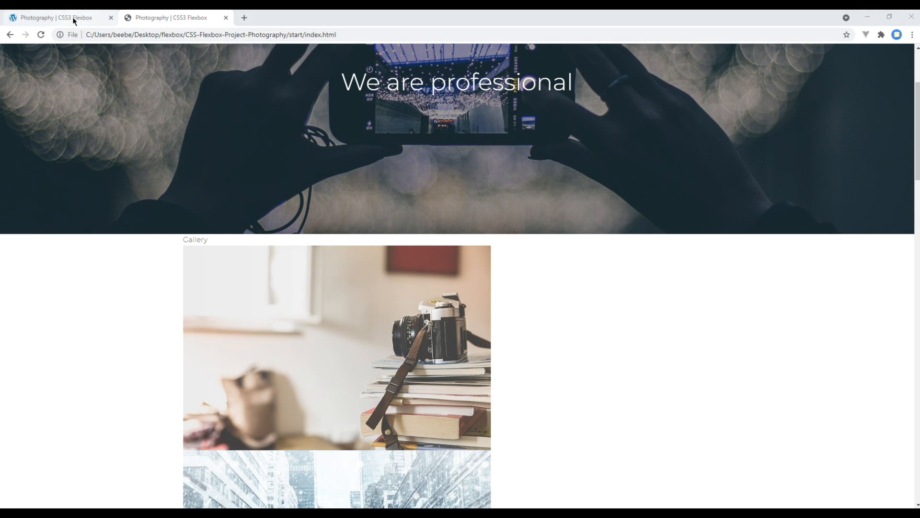
- Review the demo page's three-per-row gallery and Latest Post section
left_click(56, 18)
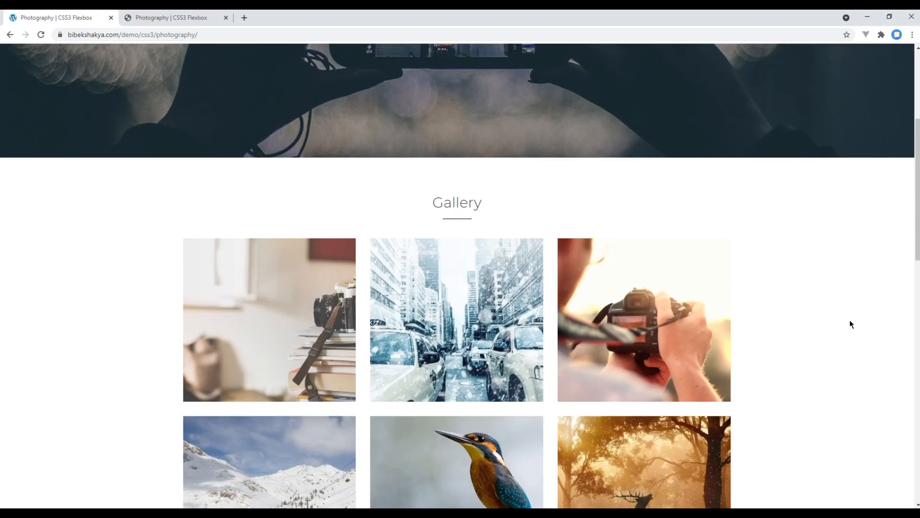
scroll("down", 3)
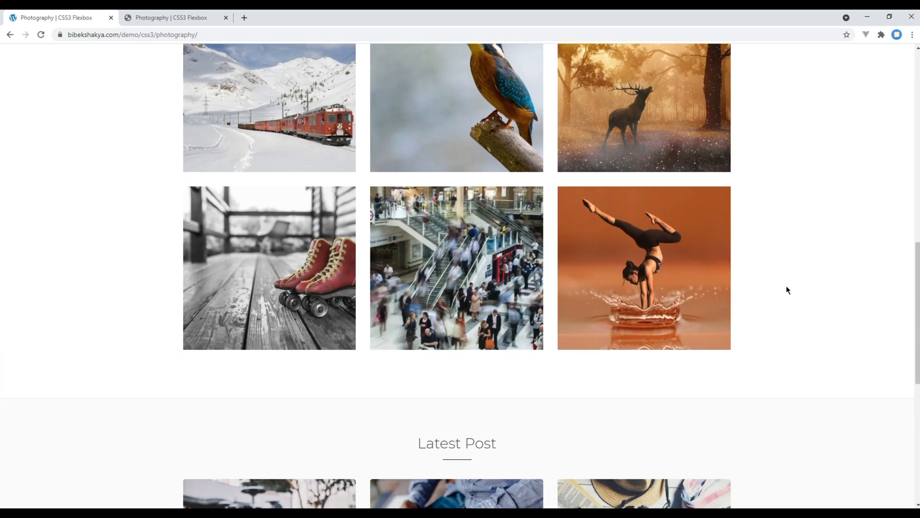
scroll("down", 3)
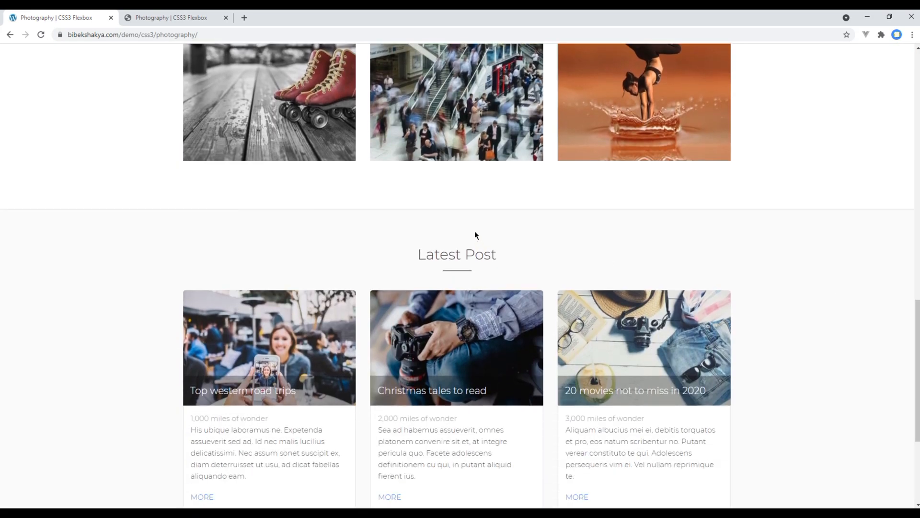
scroll("down", 3)
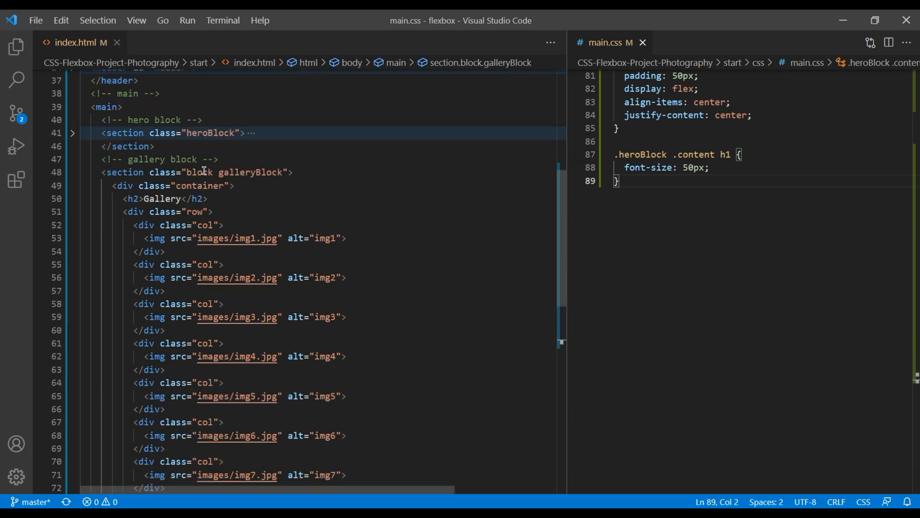
- Start a /* block */ comment and a .block rule with padding 70px 0
double_click(199, 171)
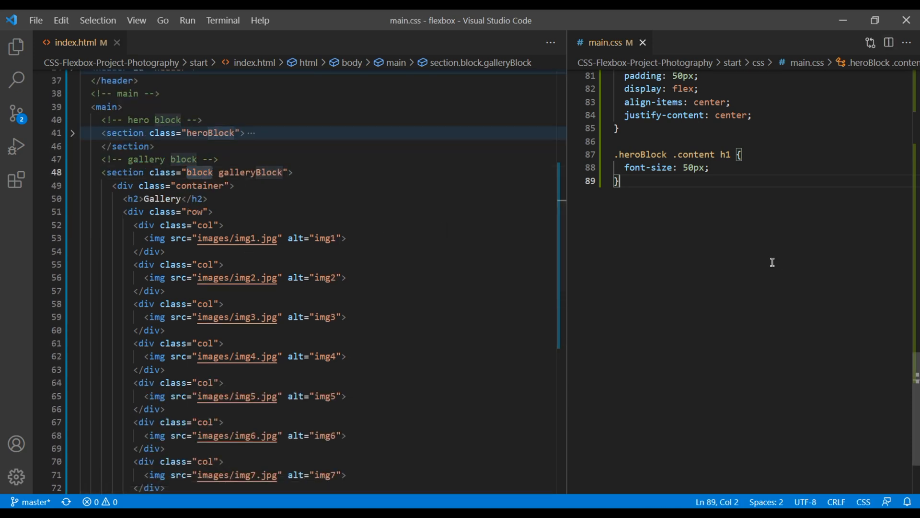
type("block */")
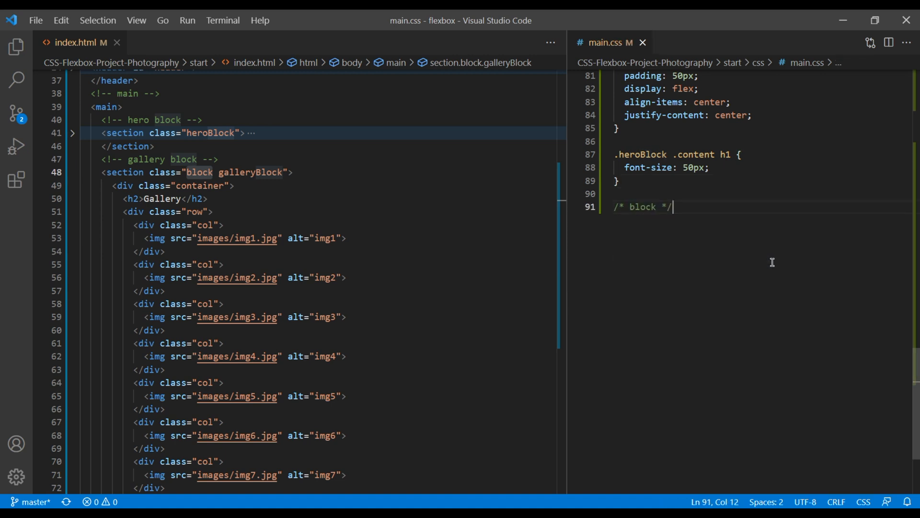
type(".block {")
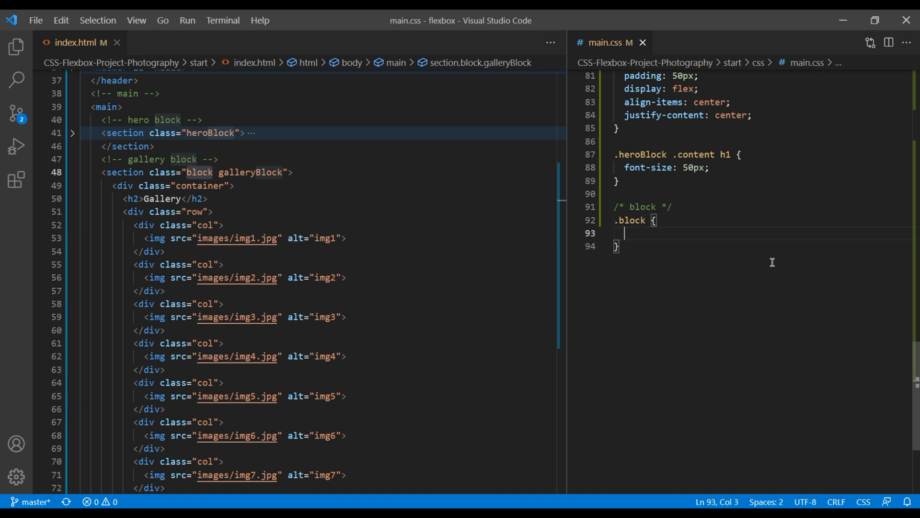
type("padding:")
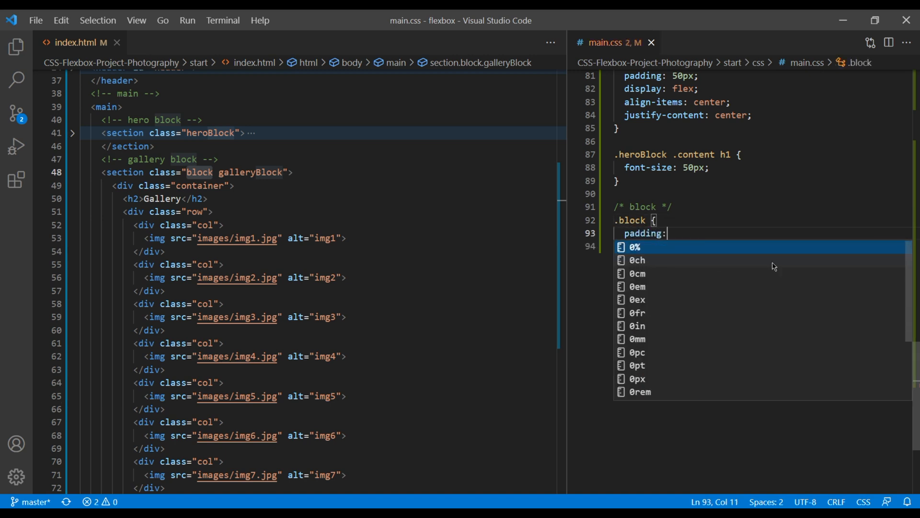
type("70px 0")
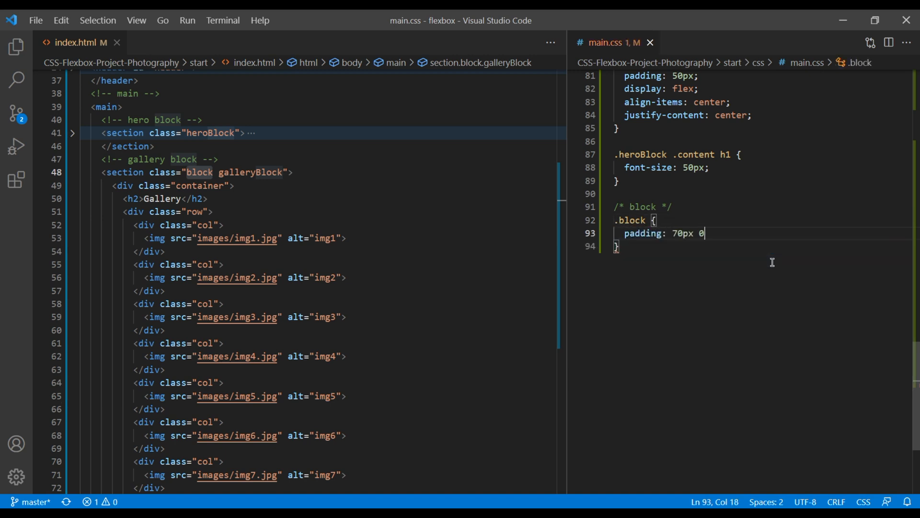
type(";")
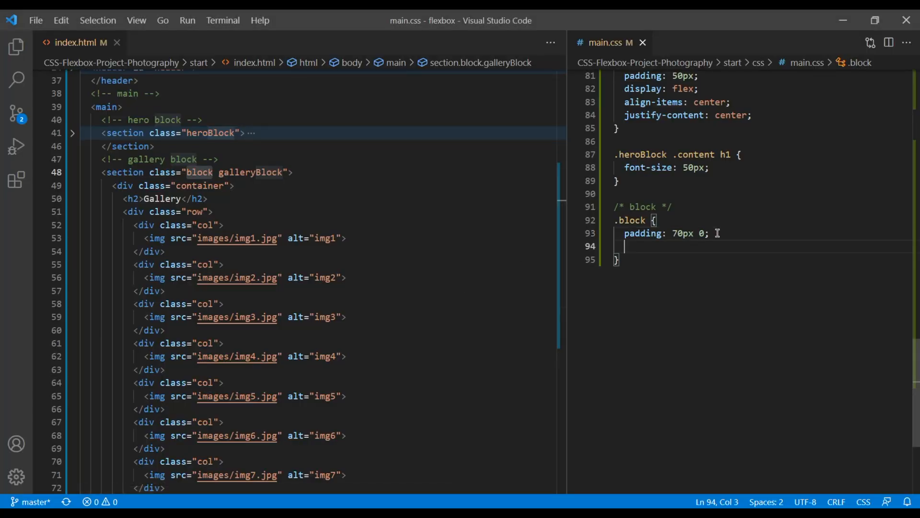
- Give .block a 1px solid #e6e6e6 bottom border
type("border-bottom: 1px solid #000;")
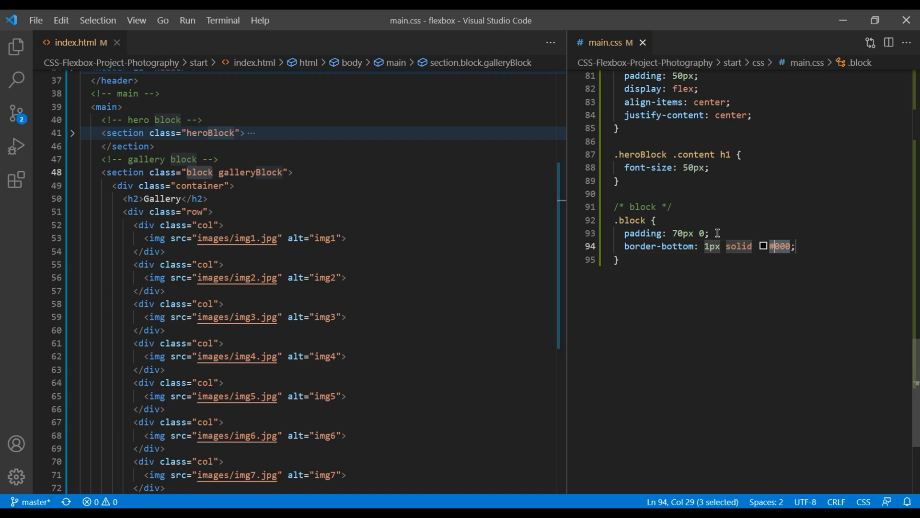
type("e6e6e6")
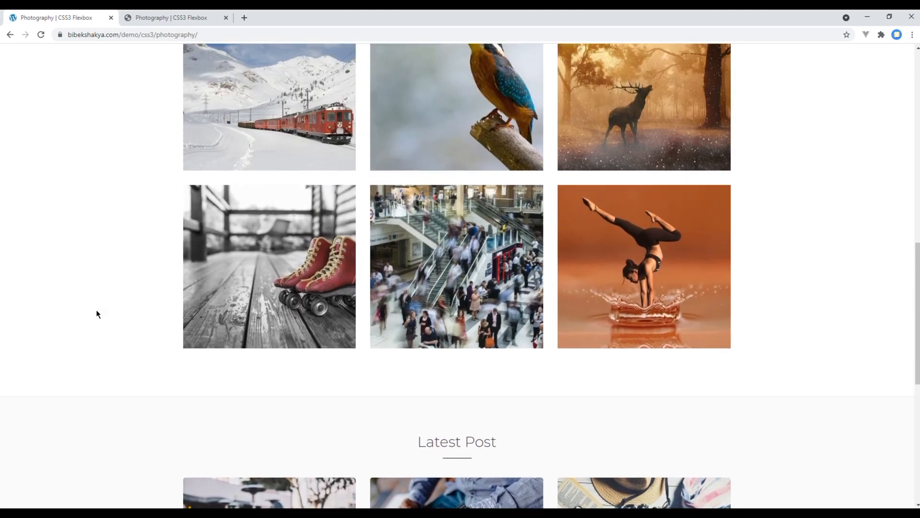
left_click(171, 17)
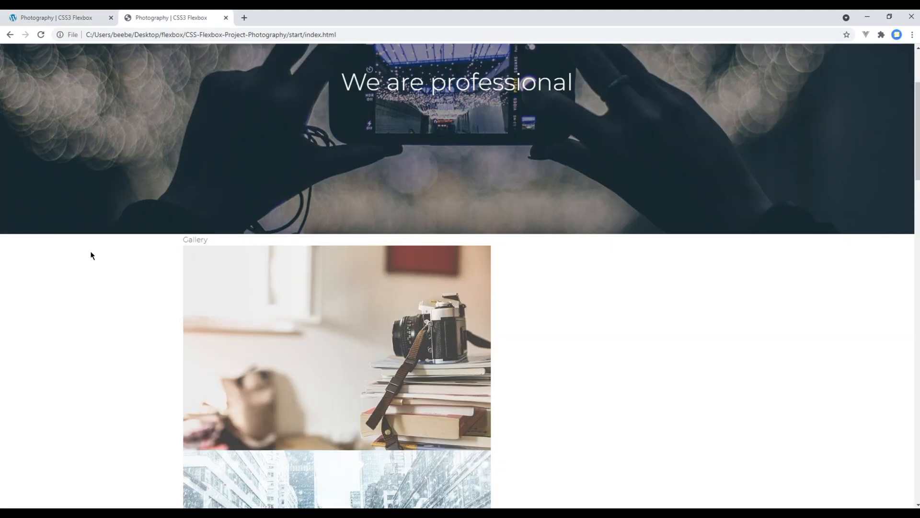
scroll("down", 3)
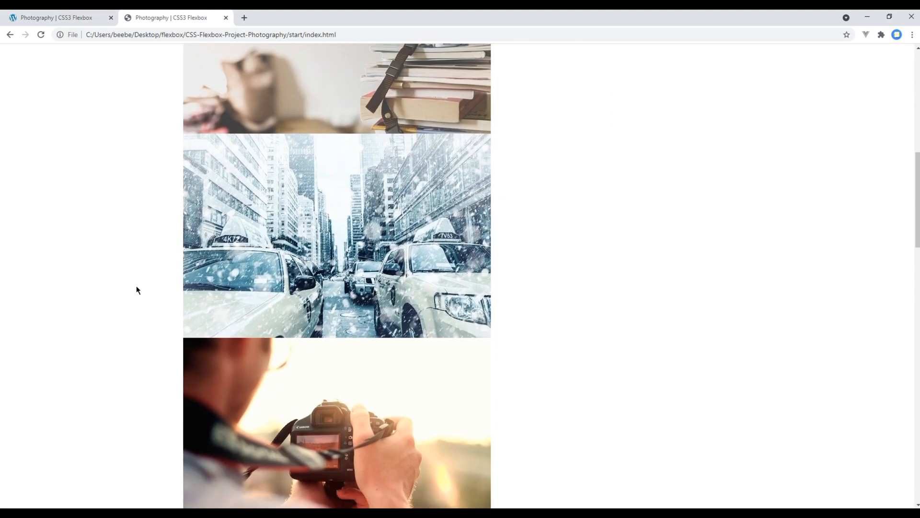
scroll("down", 3)
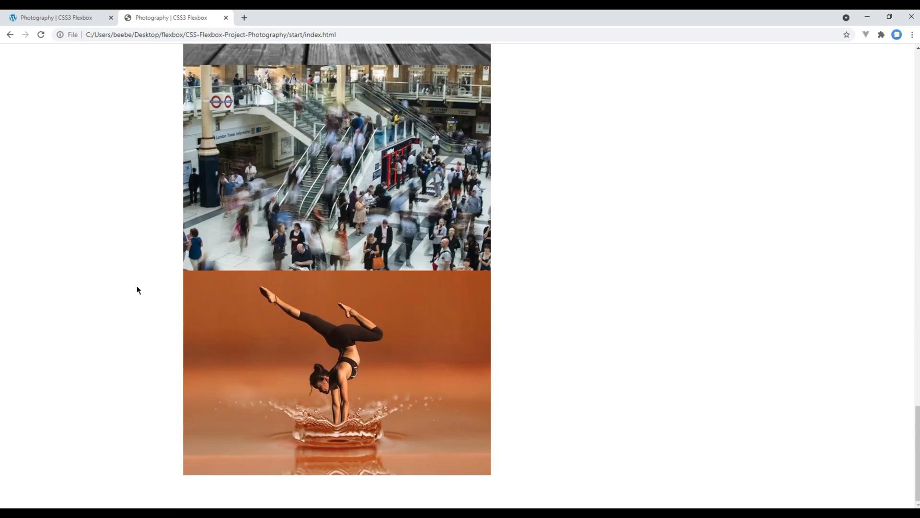
mouse_move(163, 441)
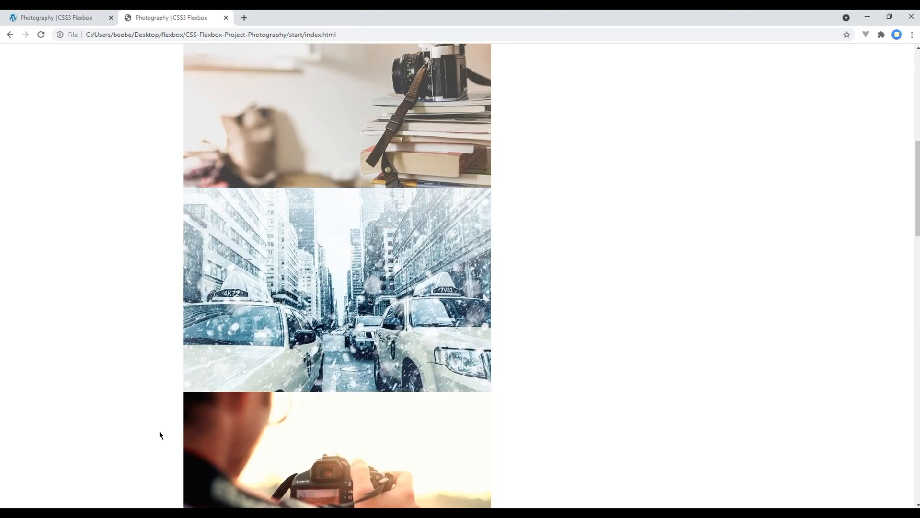
scroll("up", 3)
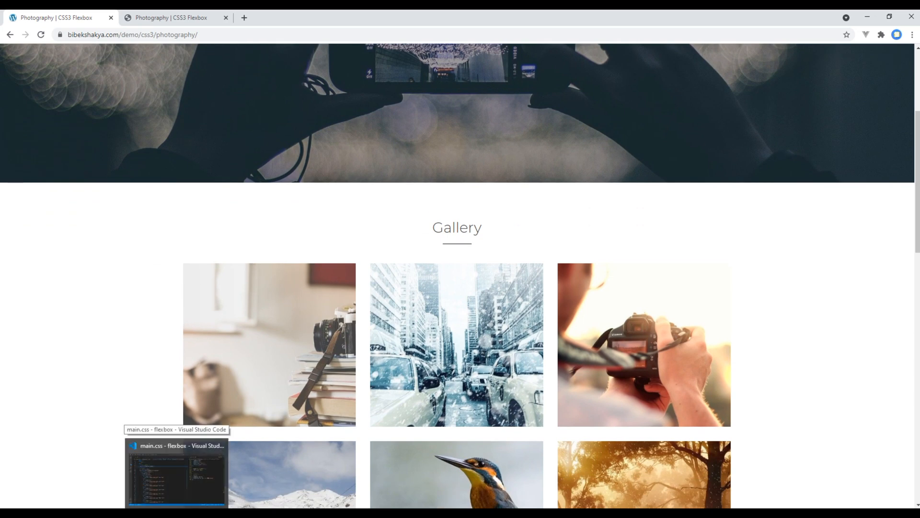
left_click(176, 464)
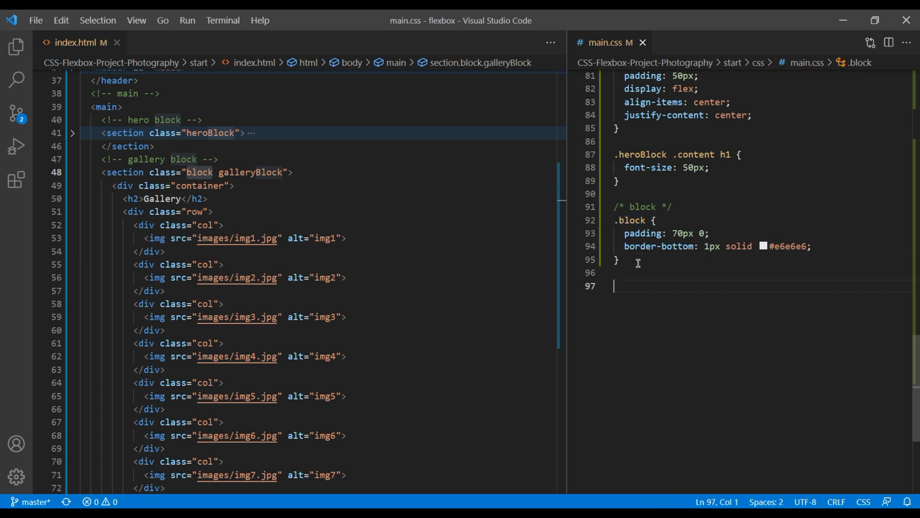
- Start a .block h2 rule with a 30px font size
type(".block h")
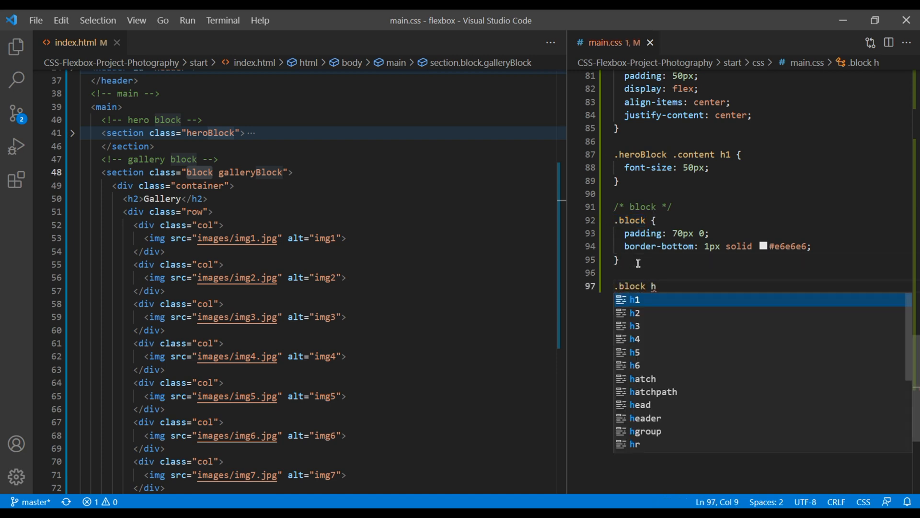
type("2 {")
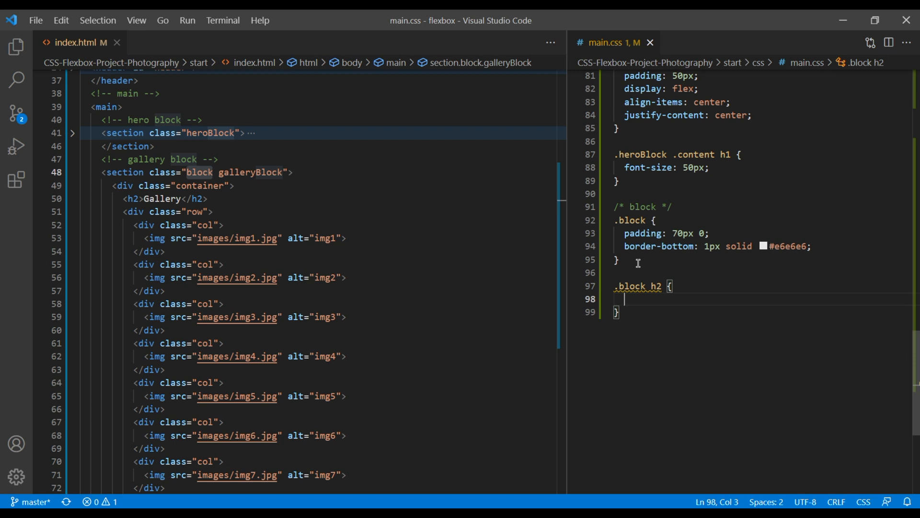
type("fz30")
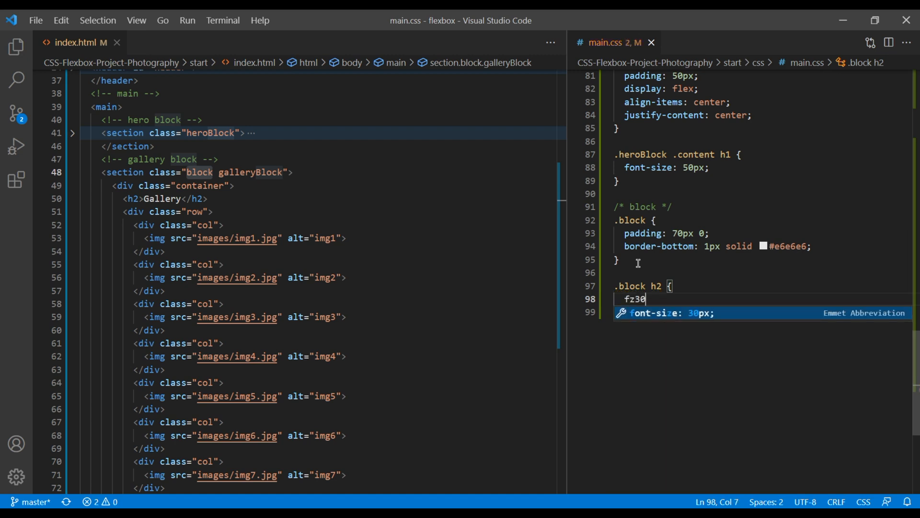
key("Tab")
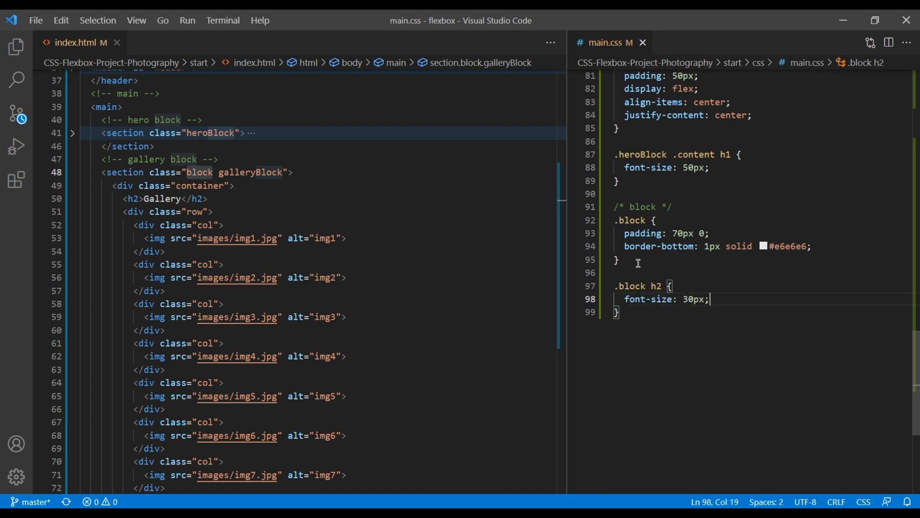
- Give .block h2 padding 0 0 10px and margin 0 0 40px
type("padding")
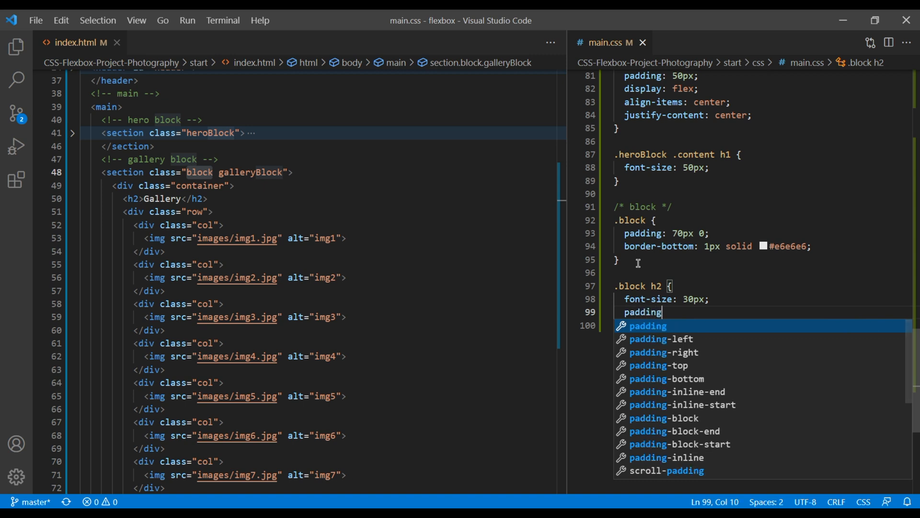
type(": 0 0 0")
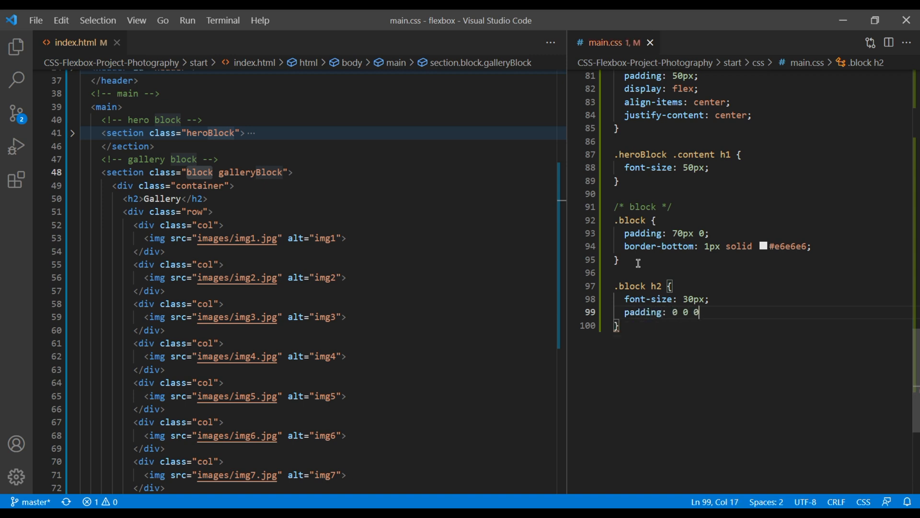
type("10px")
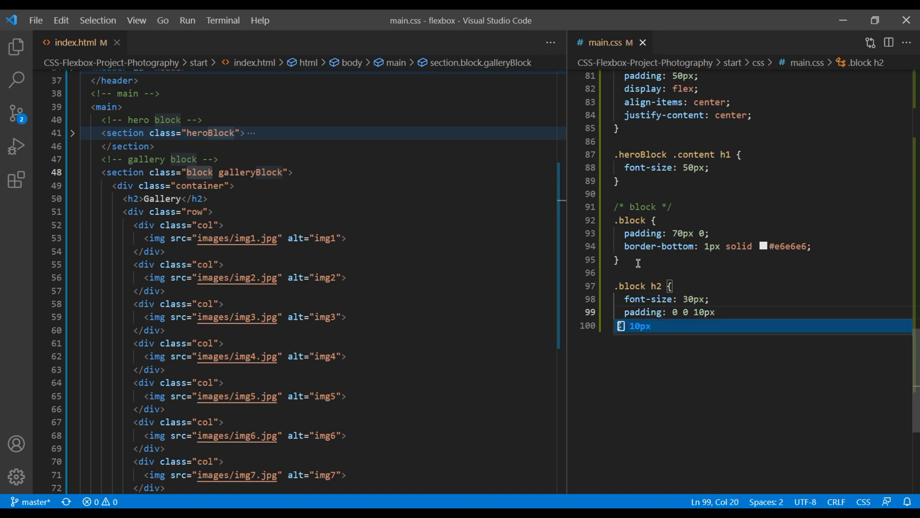
type("m")
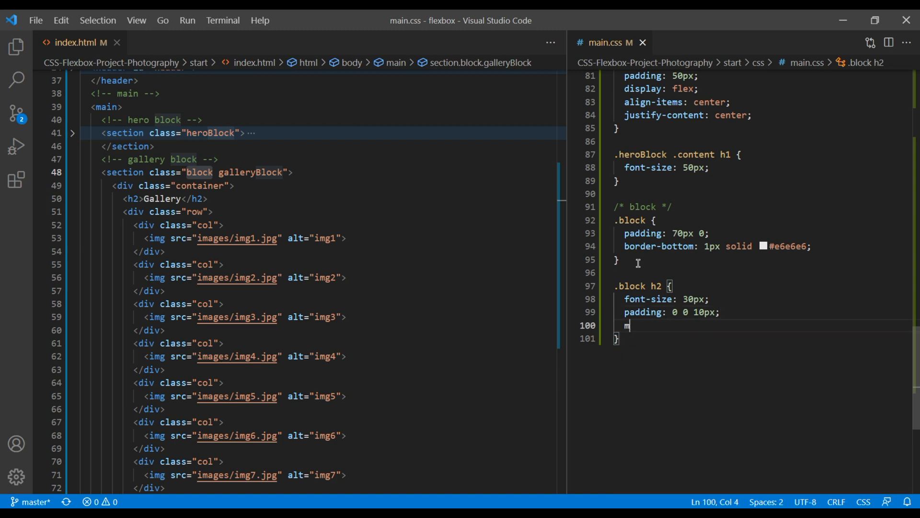
type("argin: 0 0 40px;")
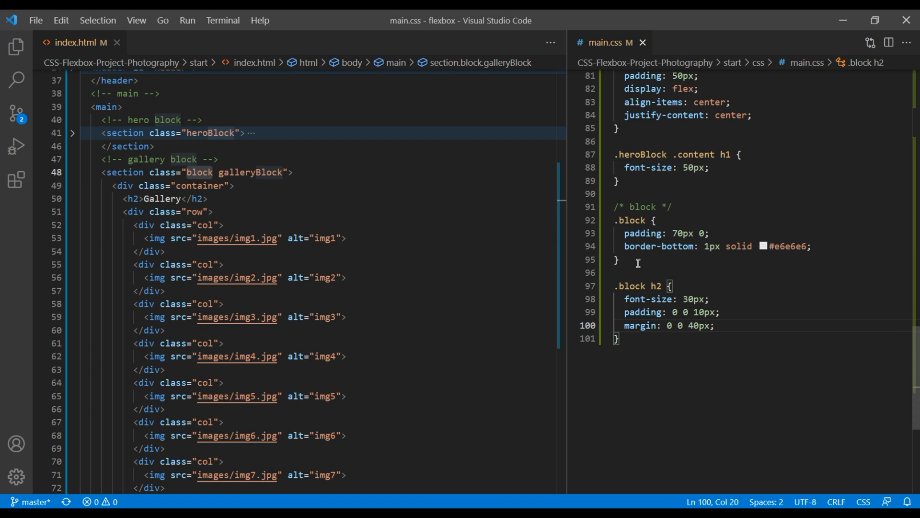
type("t")
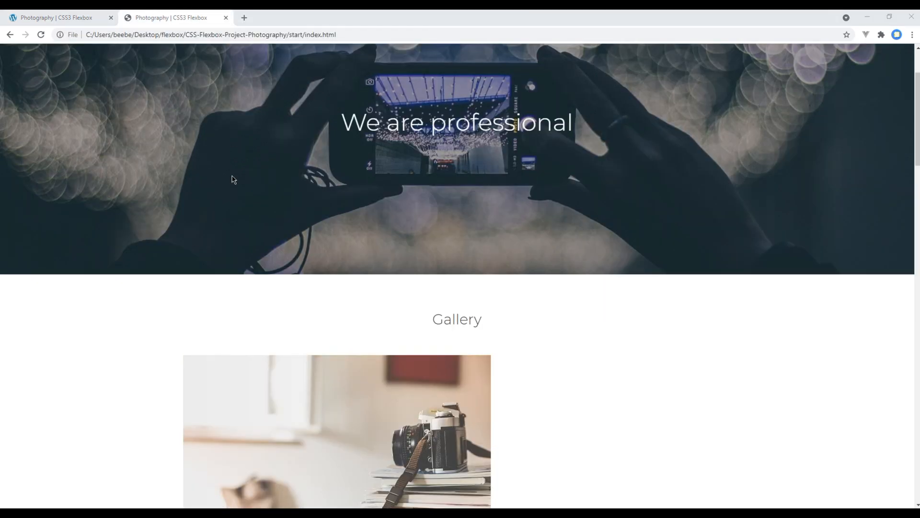
mouse_move(519, 330)
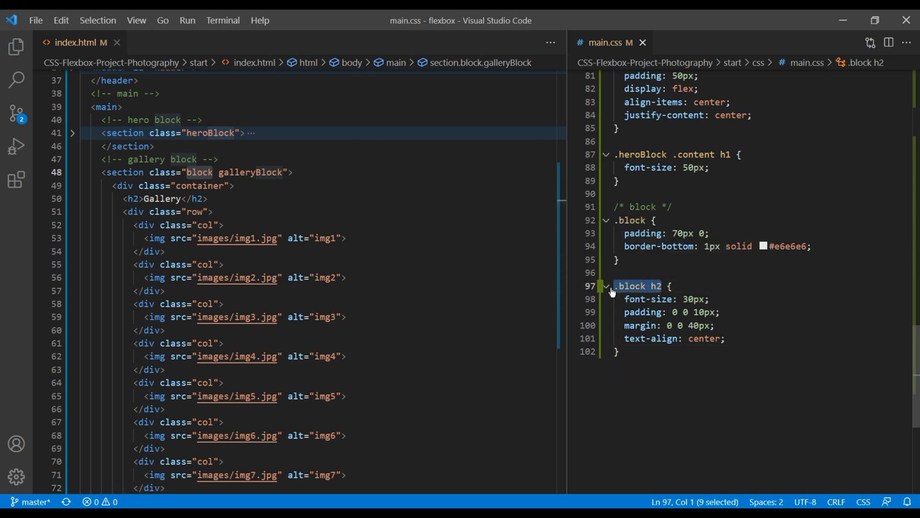
- Start a .block h2:after rule with empty content and a #000 background
type(".block h2")
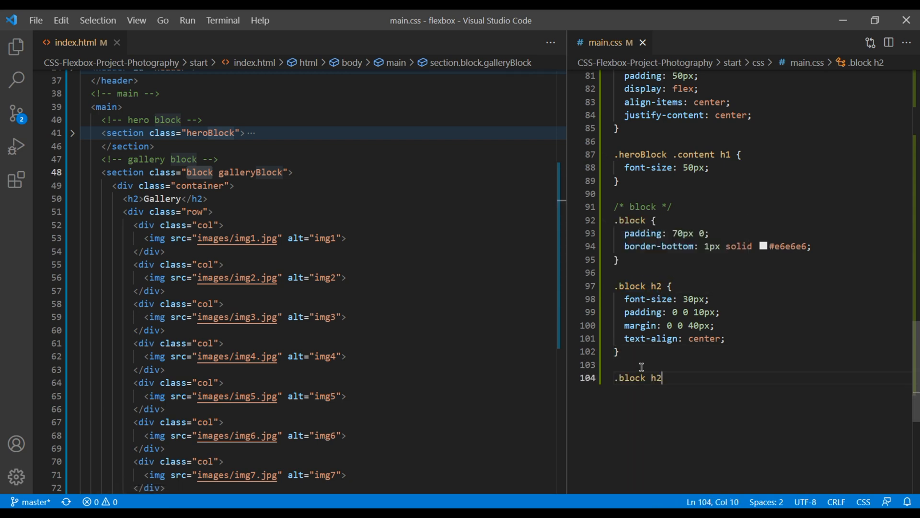
type(":after {")
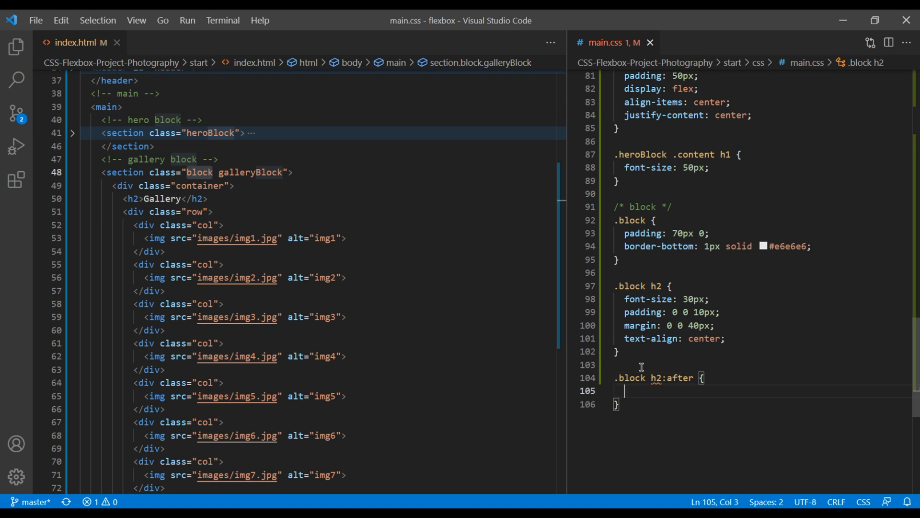
type("content: '")
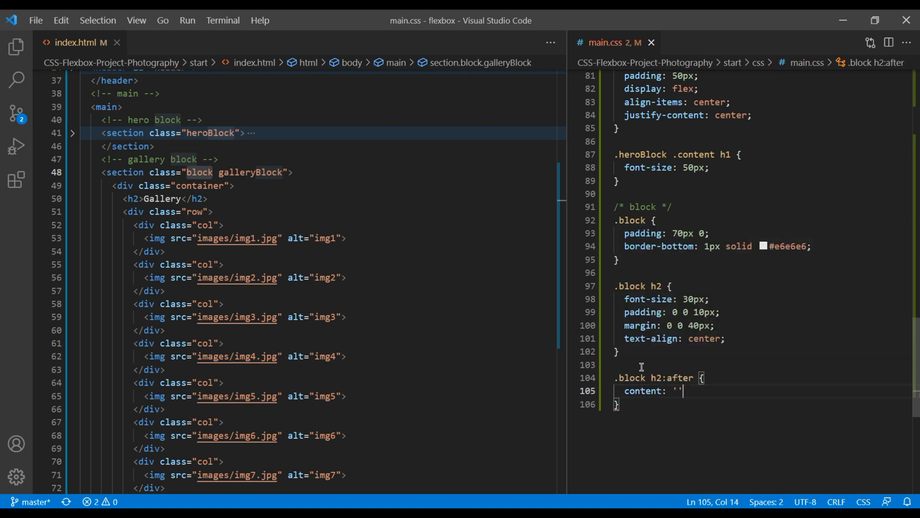
type("background: #")
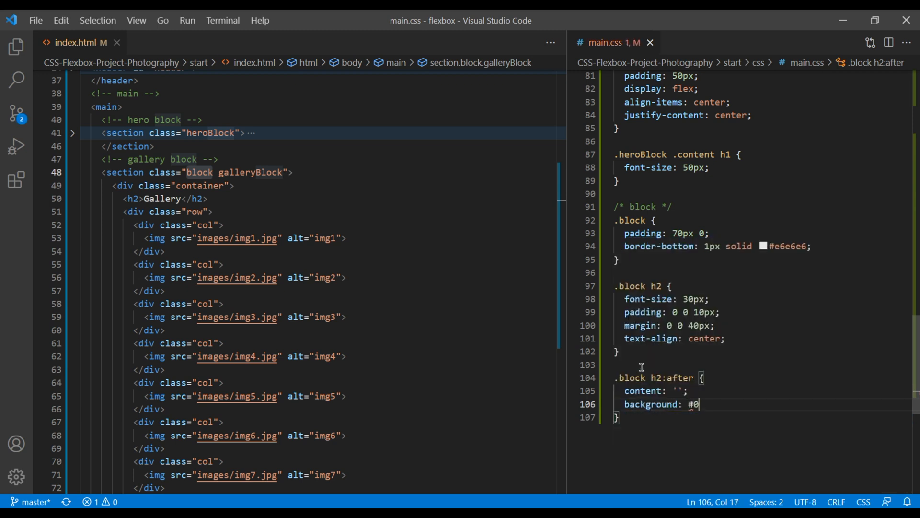
type("00;")
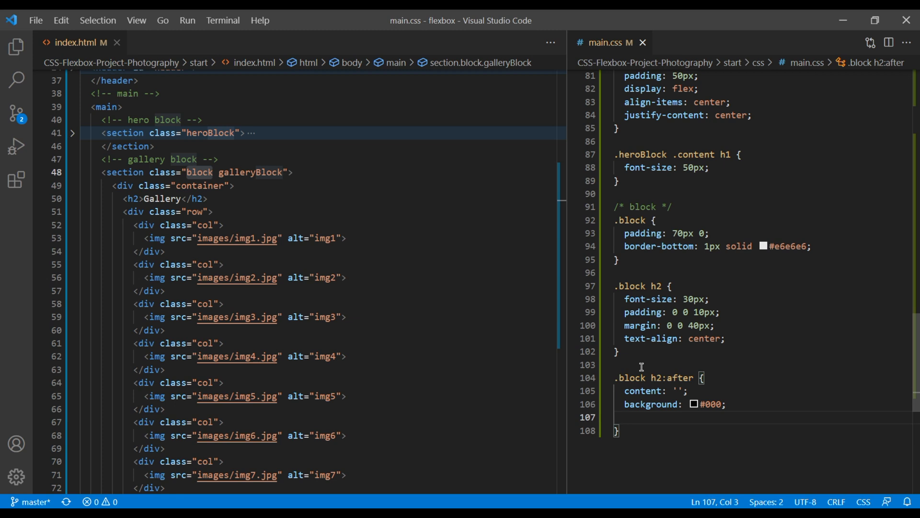
- Size the bar 60px by 1px, absolutely positioned at bottom 0, left 50%
type("w60")
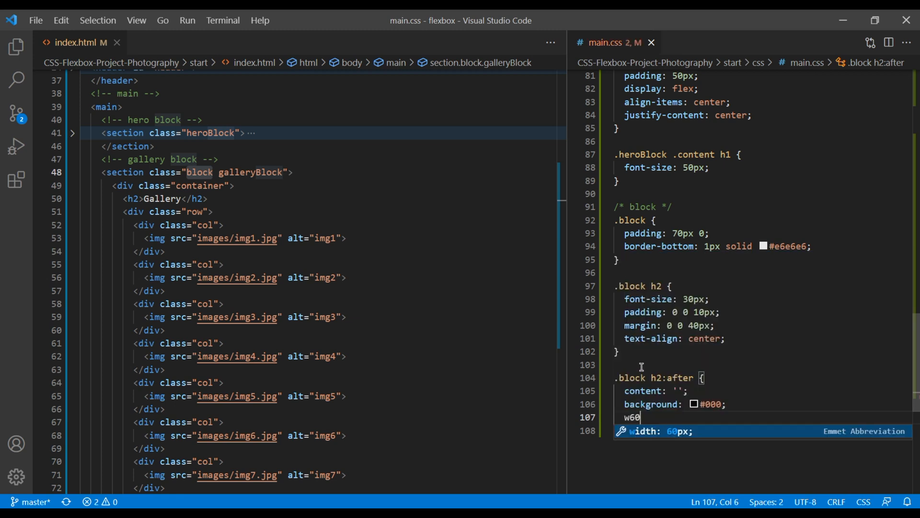
type("h1")
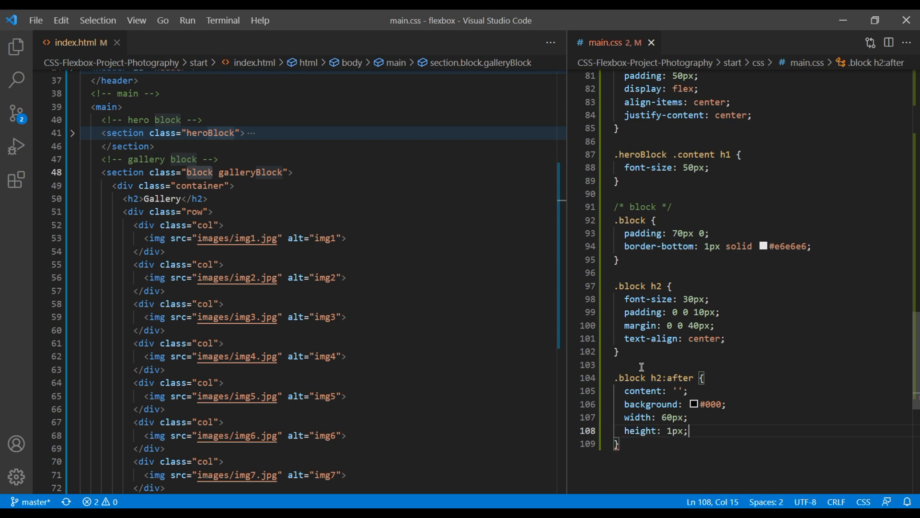
type("poa")
type("bottom: 0;")
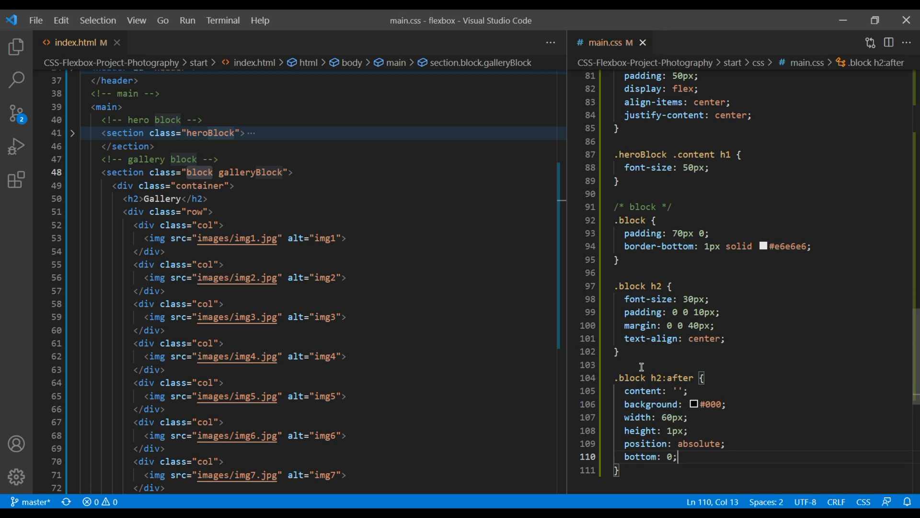
type("15")
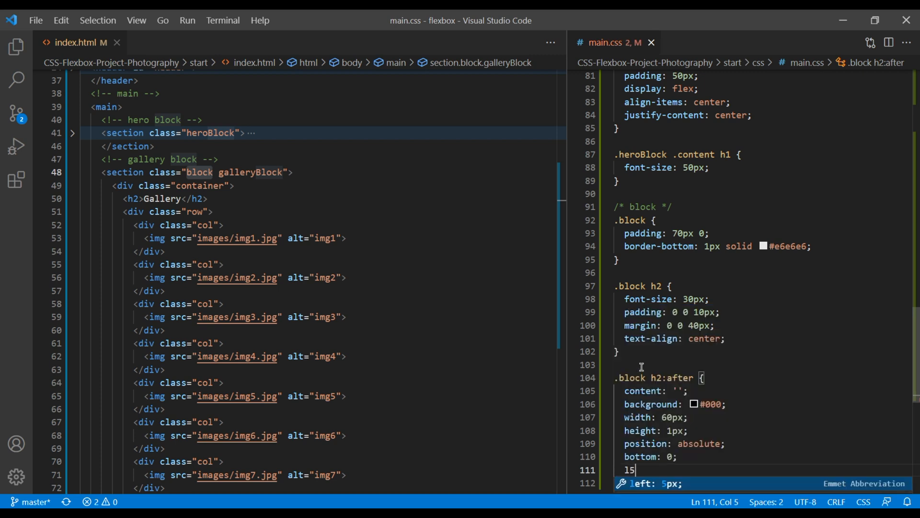
type("0%;")
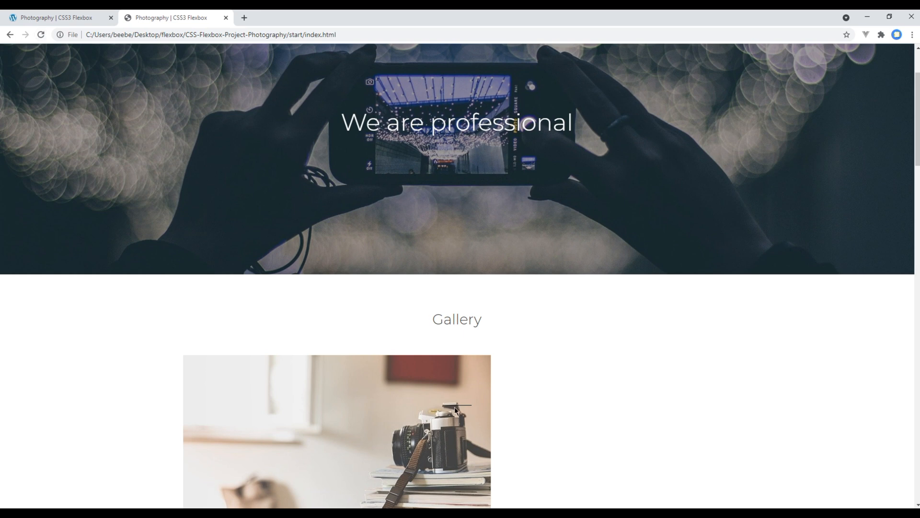
mouse_move(463, 409)
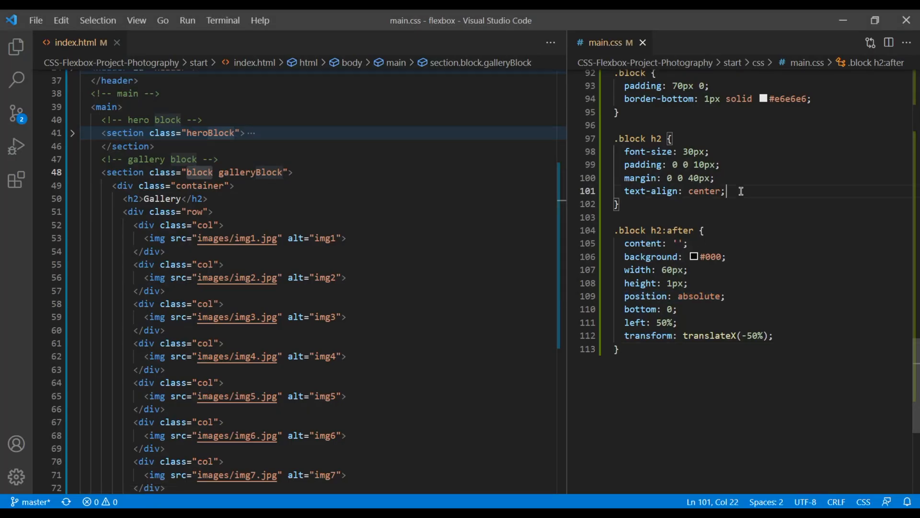
- Make .block h2 position relative so the underline sits beneath the heading
type("por")
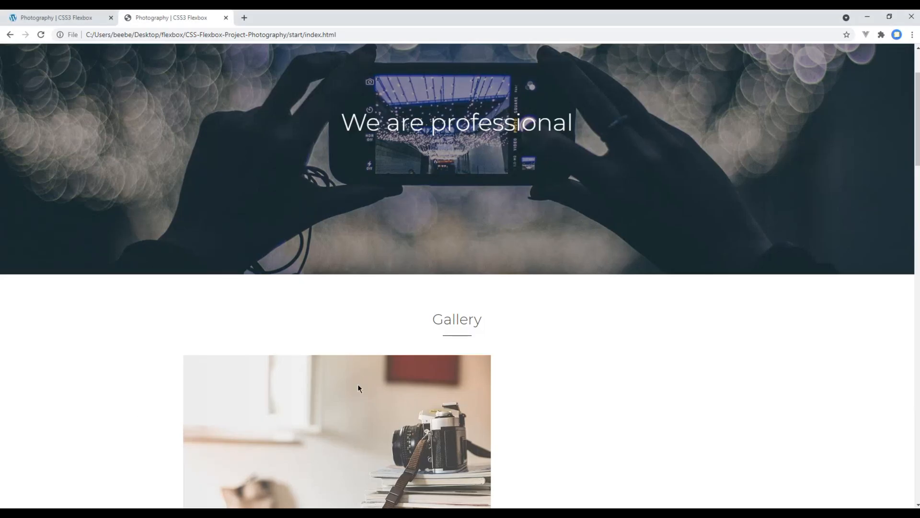
- Flip between the demo and local tabs to compare their Gallery headings
left_click(58, 17)
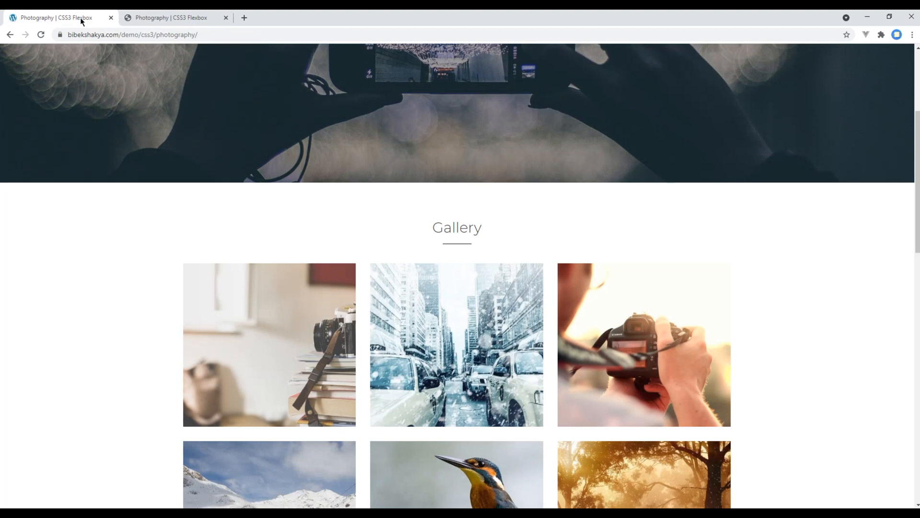
left_click(171, 18)
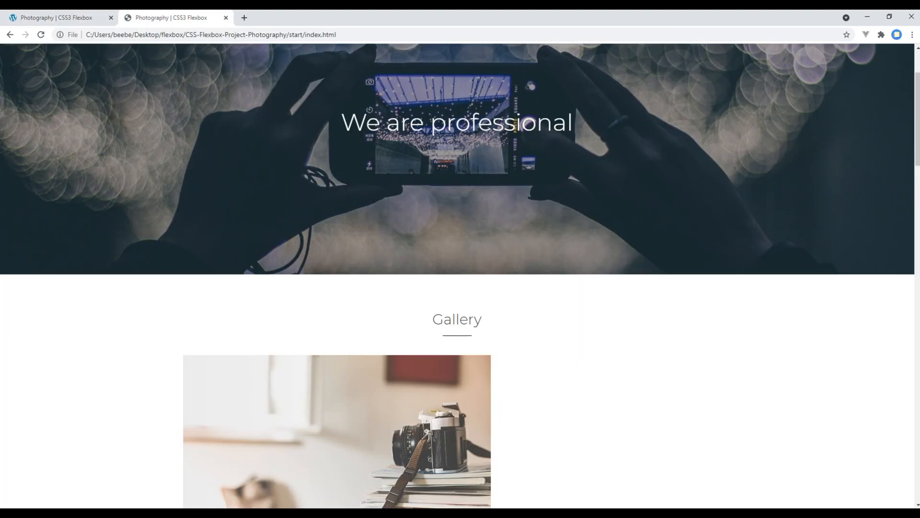
left_click(55, 17)
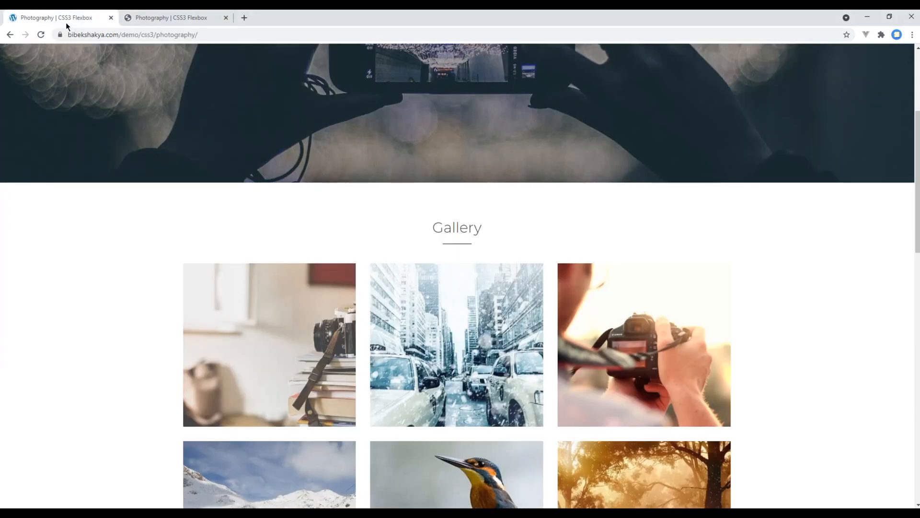
mouse_move(641, 355)
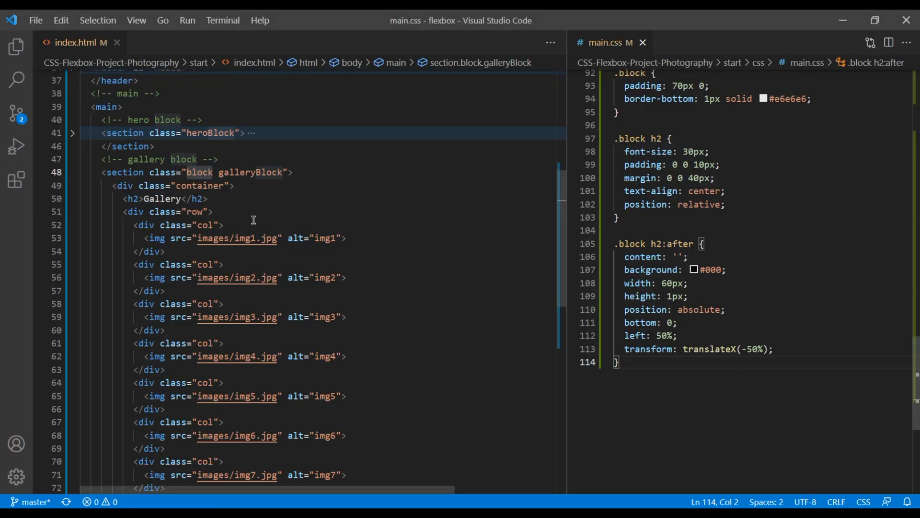
mouse_move(375, 253)
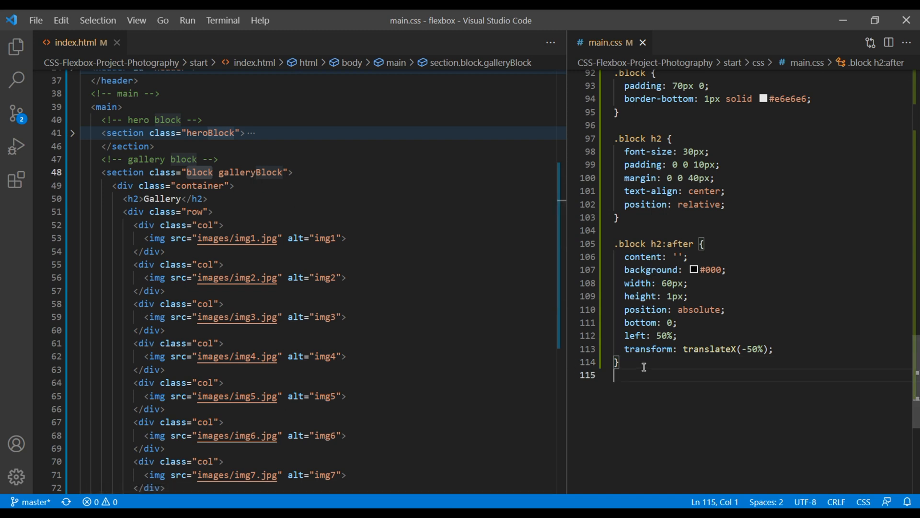
- Add a .block .row rule with display: flex to main.css and check it in Chrome
type(".block")
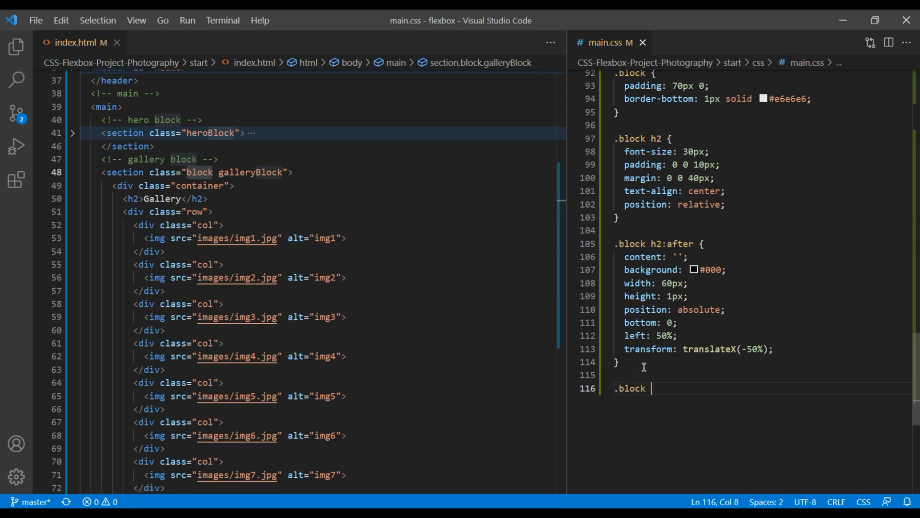
type(".row {")
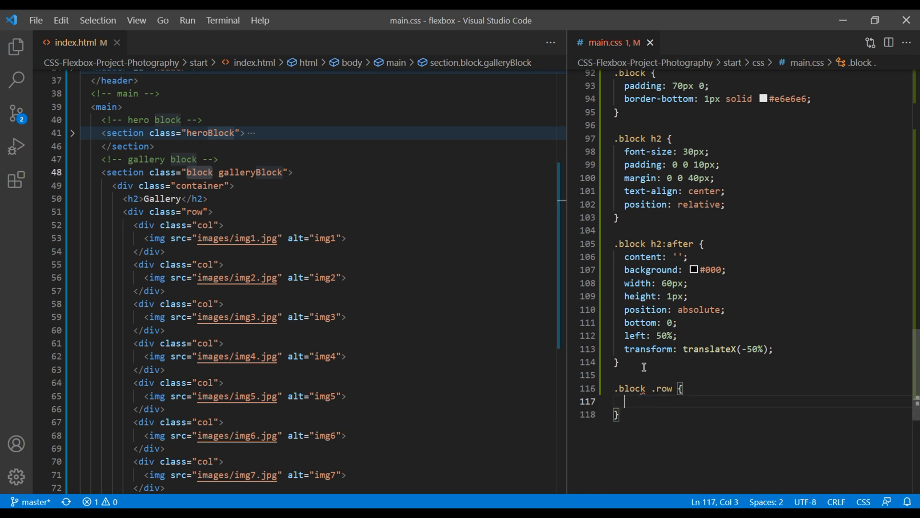
type("display: flex;")
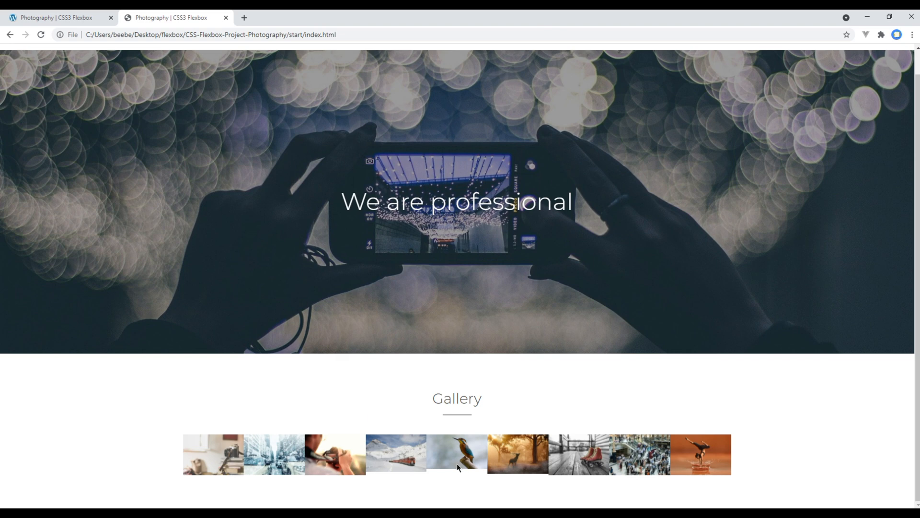
mouse_move(647, 458)
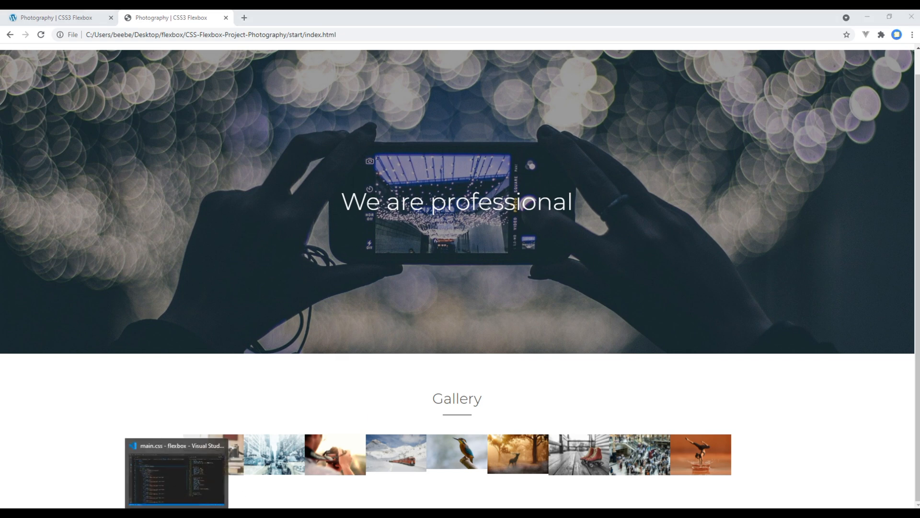
left_click(176, 472)
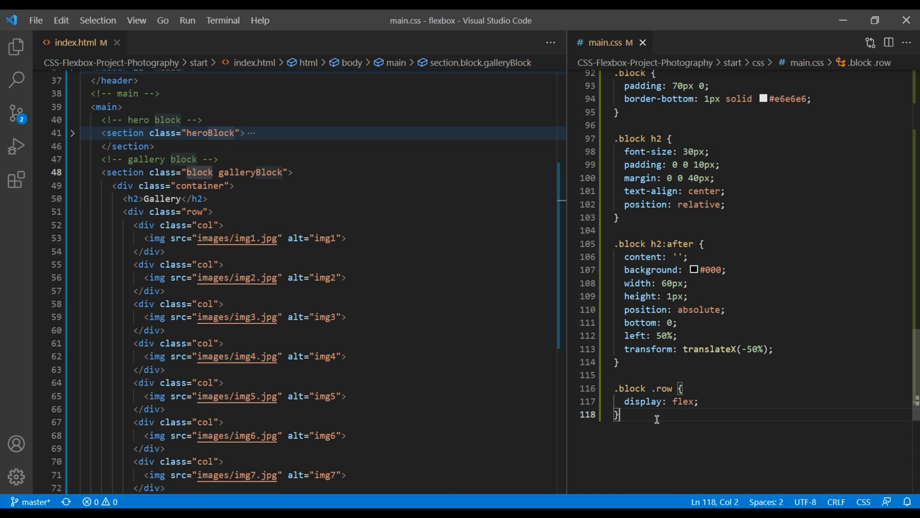
- Start a .block .col rule, then scroll the local page down to its three-per-row Gallery
type(".block .col {")
type("flex-basis: 33.33%;")
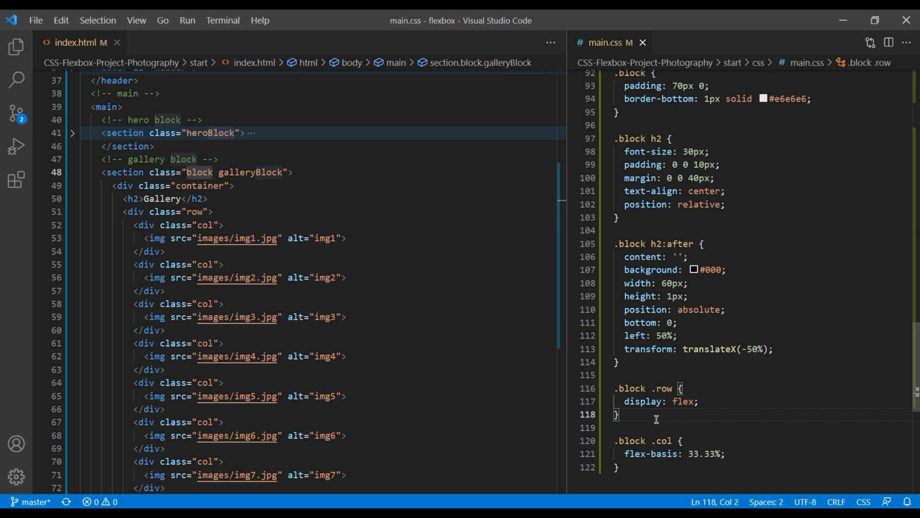
left_click(704, 402)
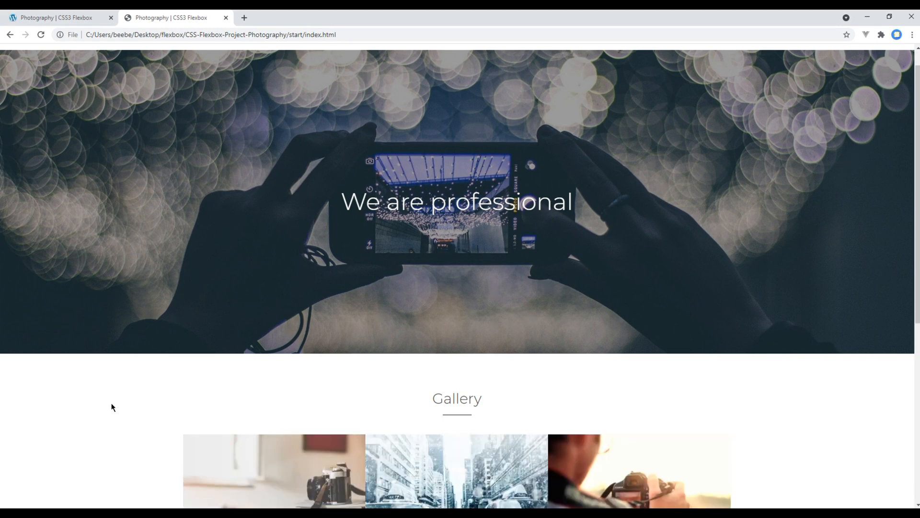
scroll("down", 3)
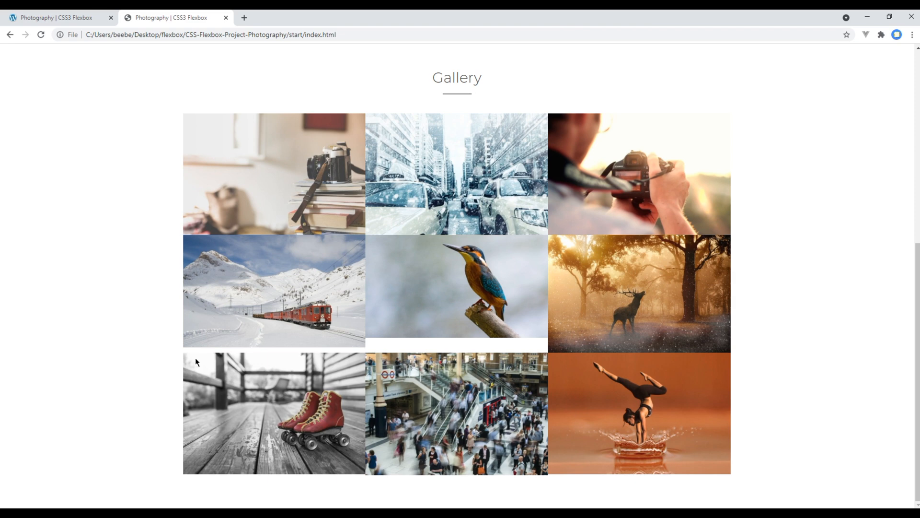
- Give .block .col padding 0 15px 30px and .block .row margin 0 -15px for image gaps
left_click(55, 17)
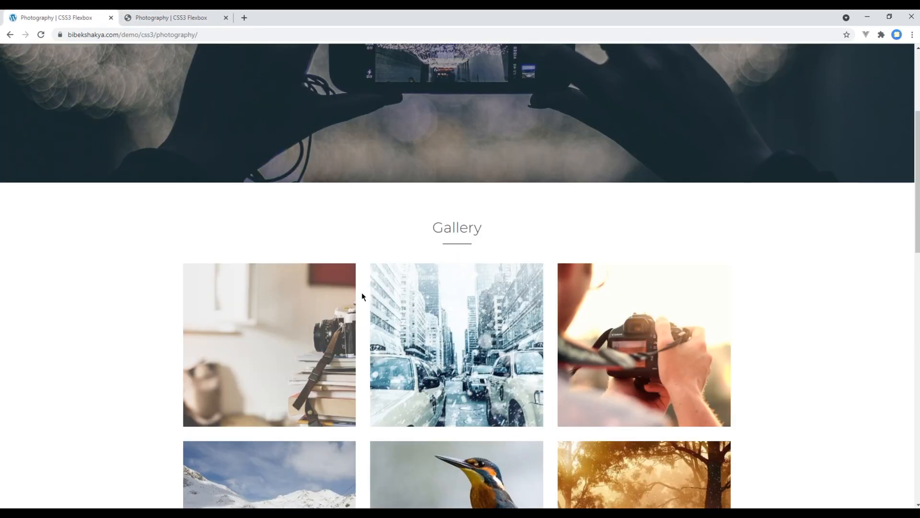
mouse_move(345, 409)
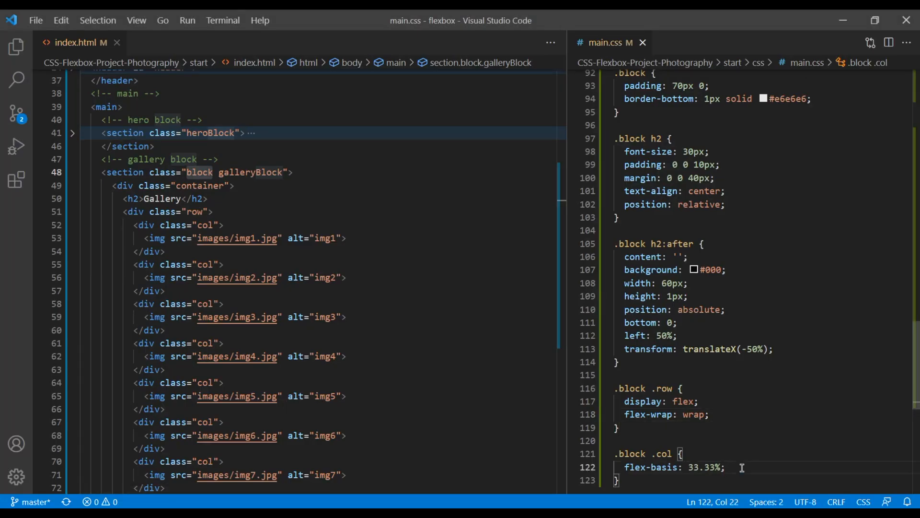
type("padding: 0")
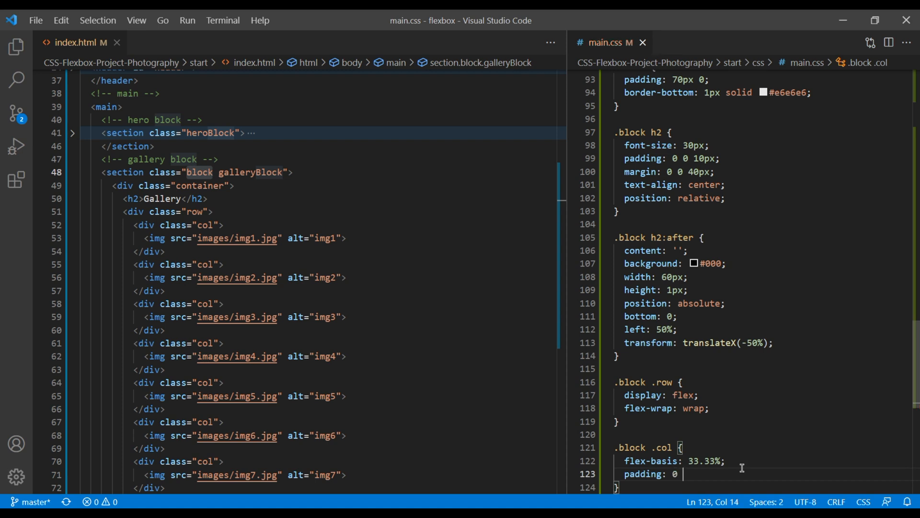
type("15px")
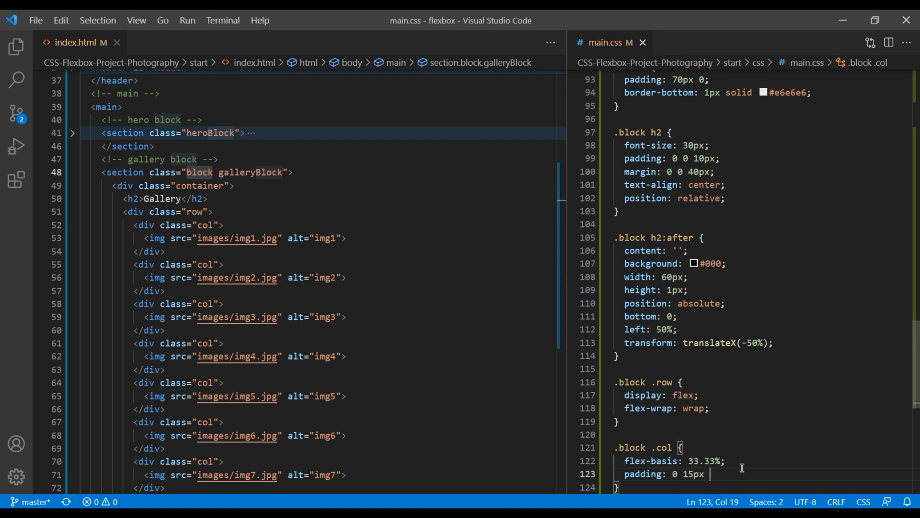
type("30px;")
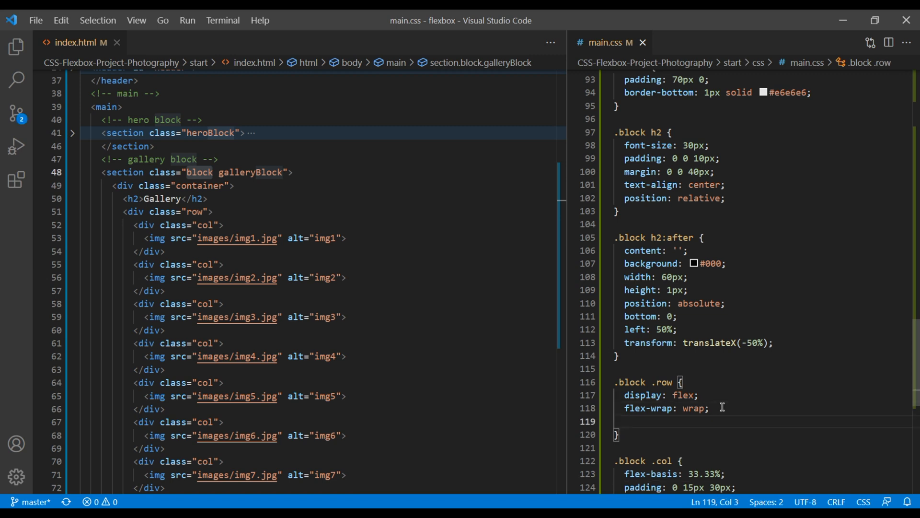
type("margin:")
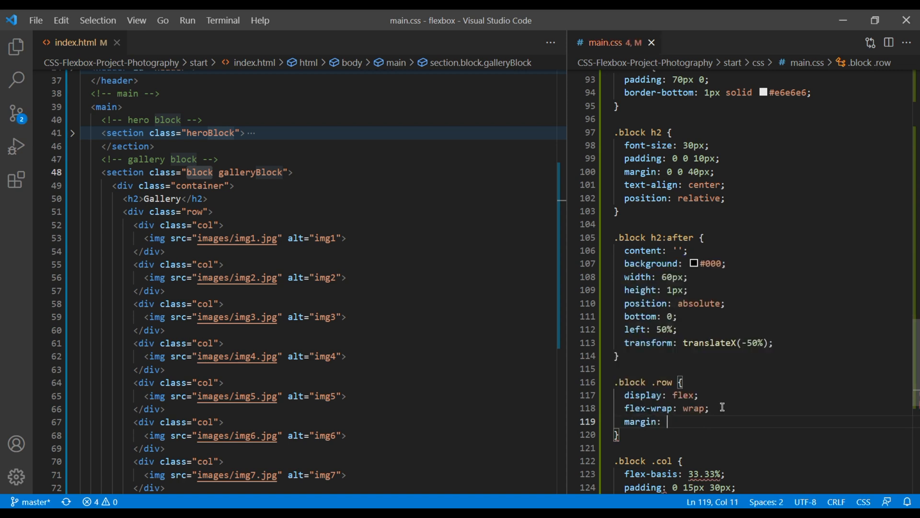
type("0 -")
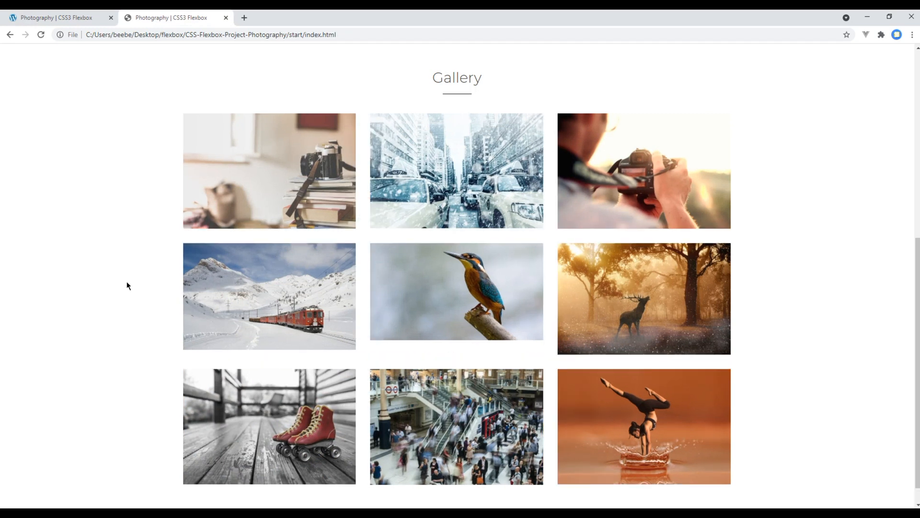
mouse_move(793, 279)
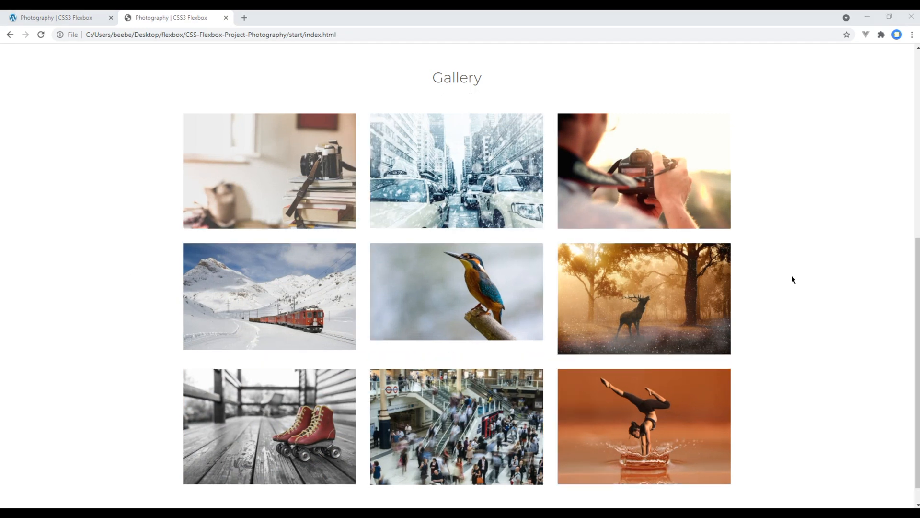
mouse_move(481, 239)
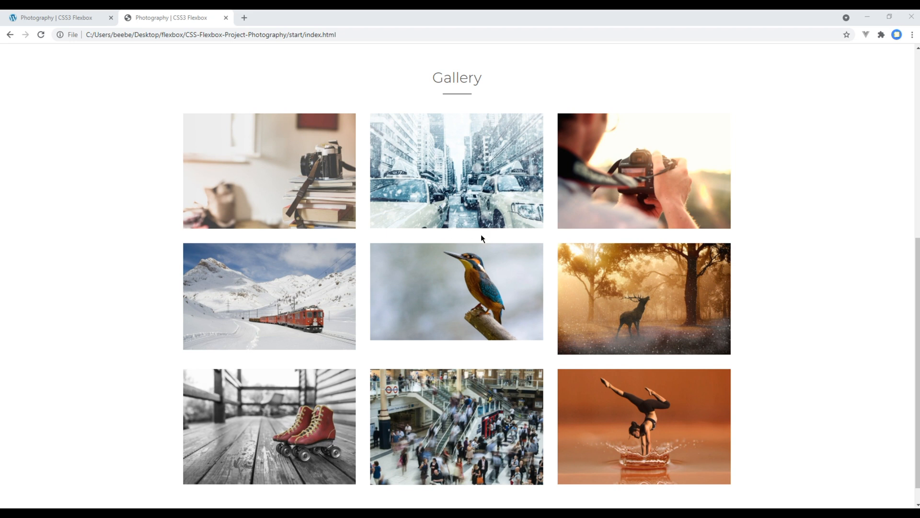
mouse_move(498, 386)
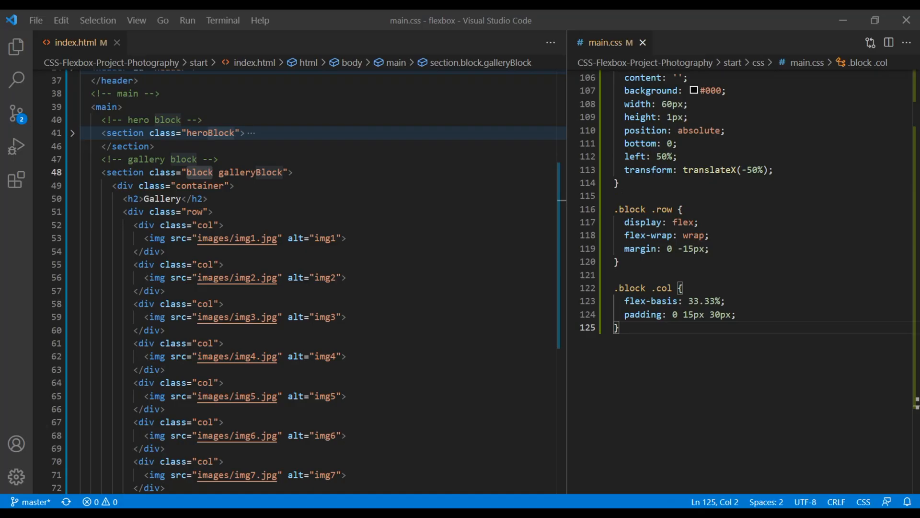
- Write a /* gallery block */ comment and a .galleryBlock .col rule with height 370px
key("Enter")
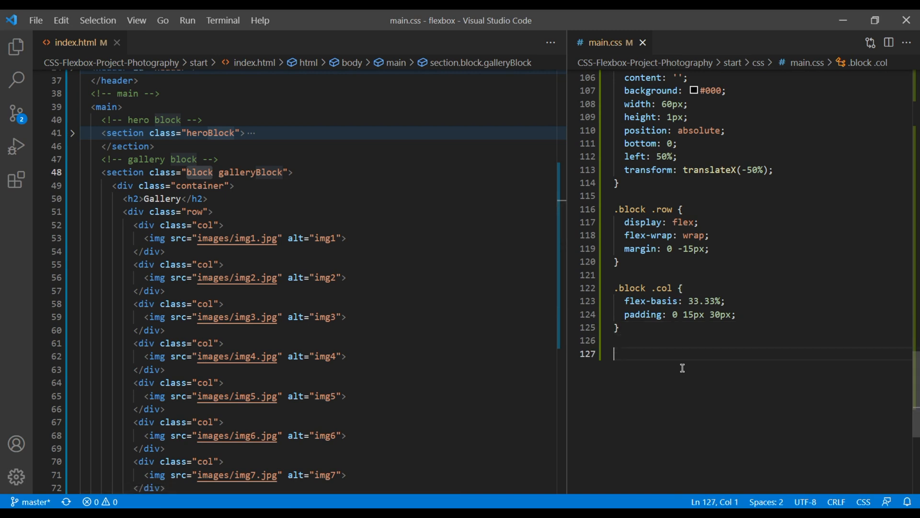
type("gallery block */")
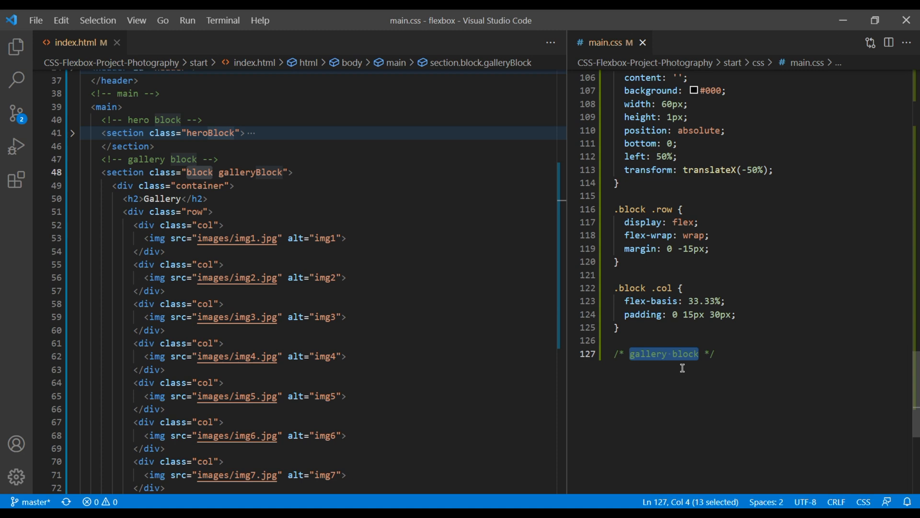
double_click(250, 172)
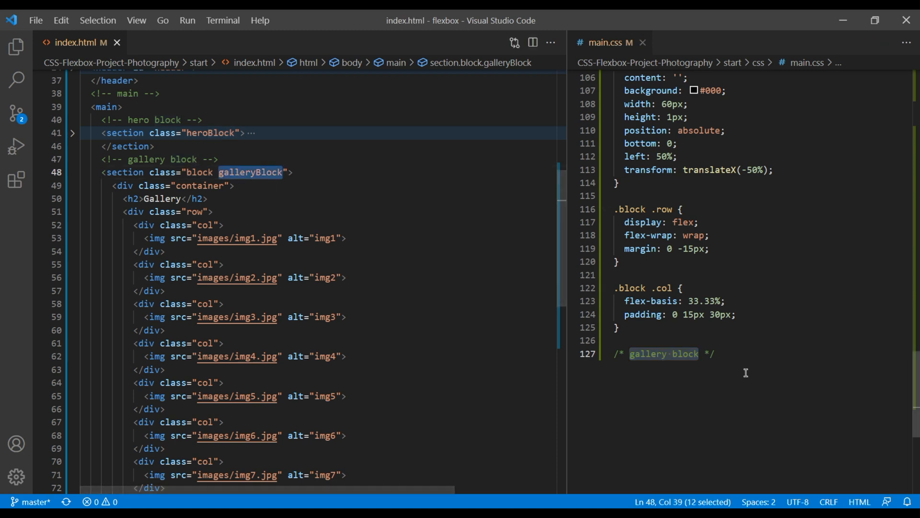
type(".galleryBlock")
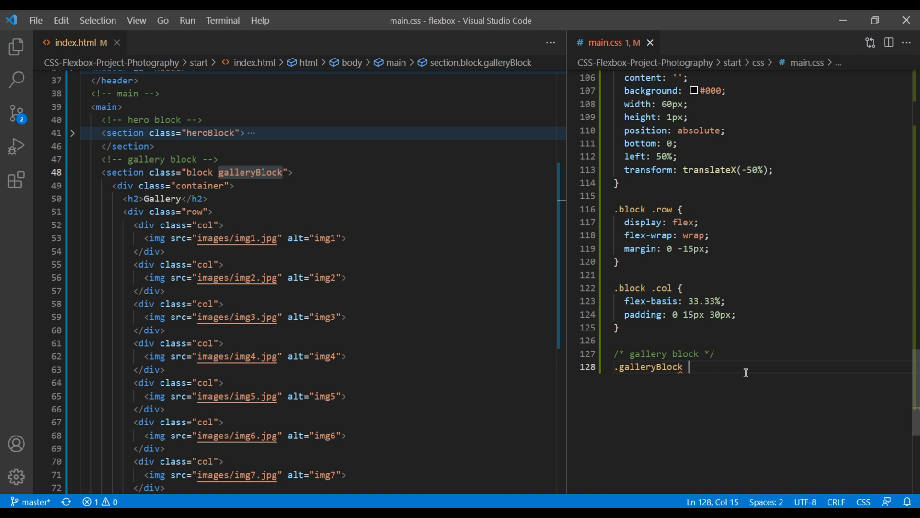
type(".col {")
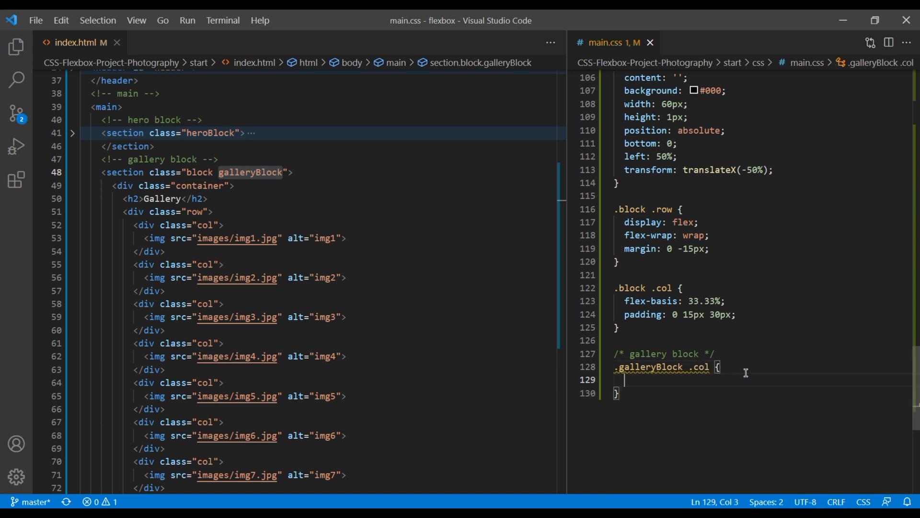
type("h370")
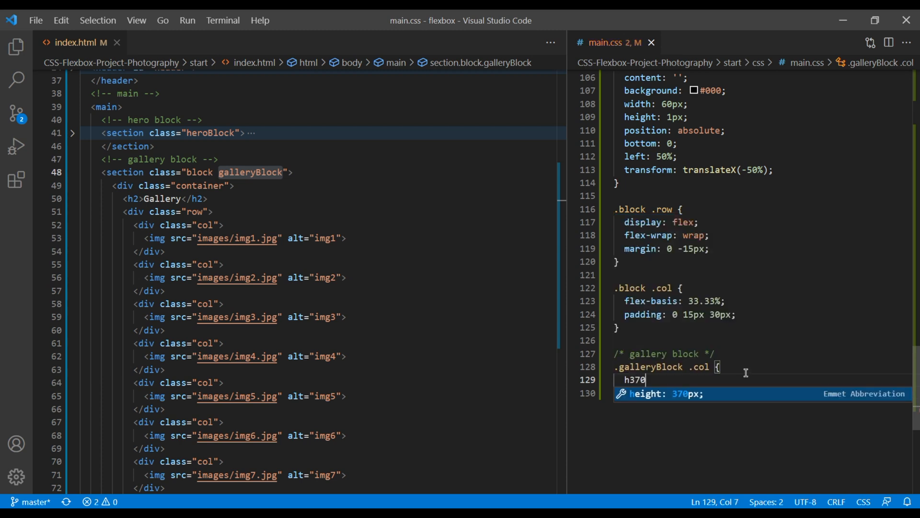
key("Tab")
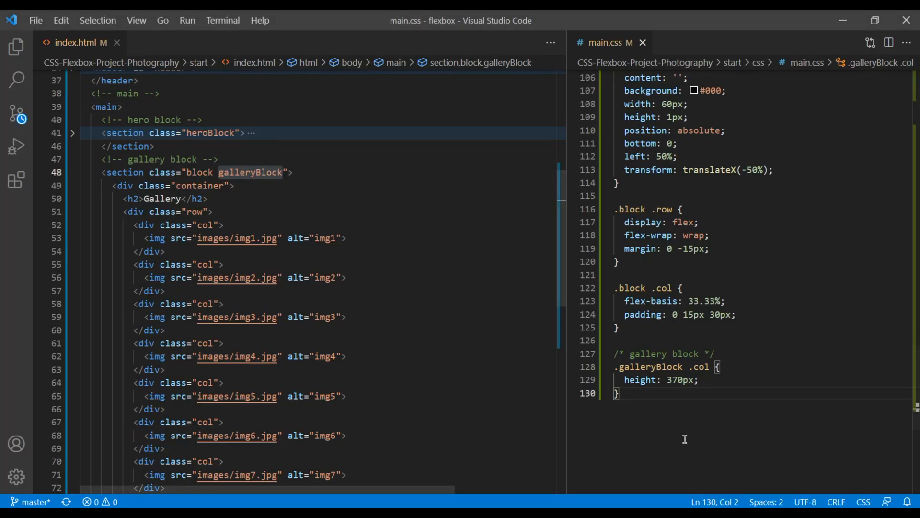
key("Enter")
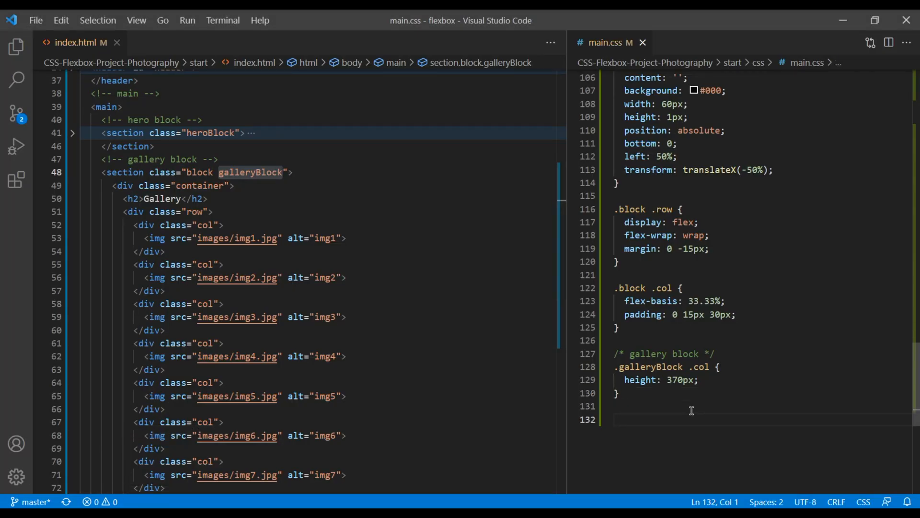
- Add a .galleryBlock .col img rule with object-fit: cover and an h100 height
double_click(650, 366)
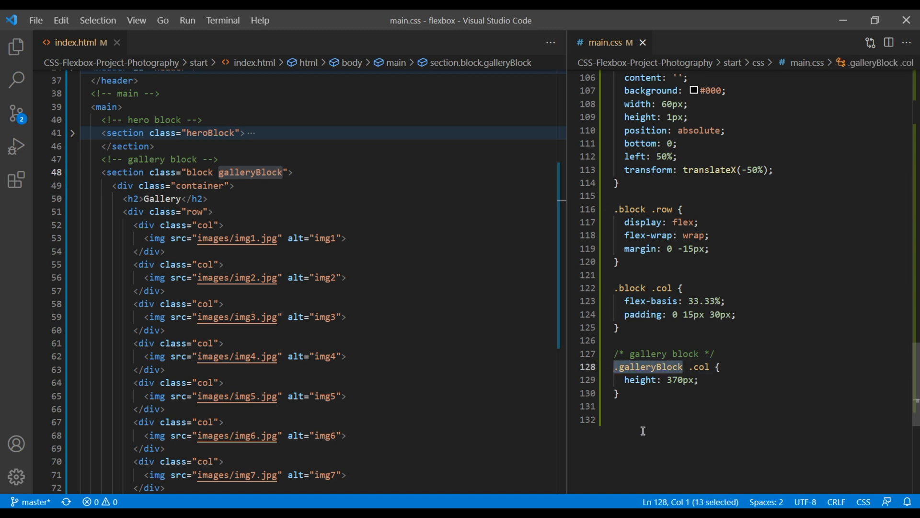
type(".galleryBlock .col img {")
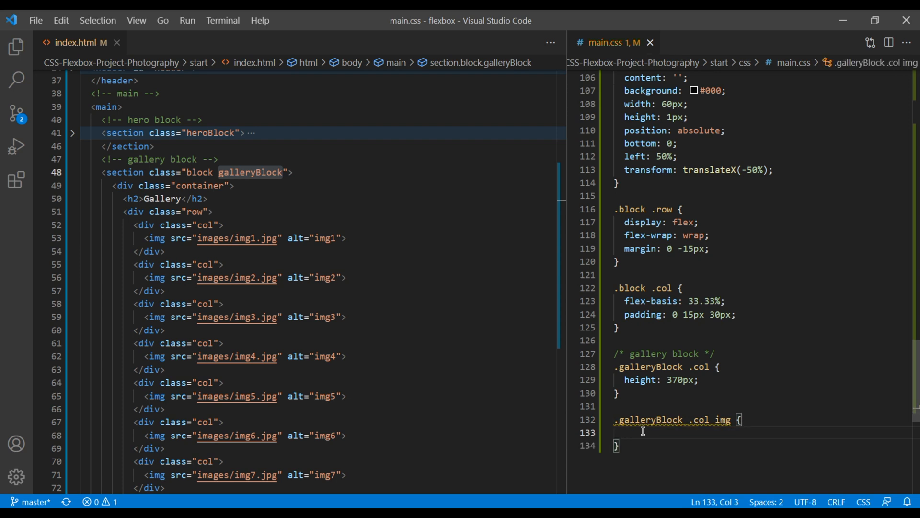
type("object-fit: cover;")
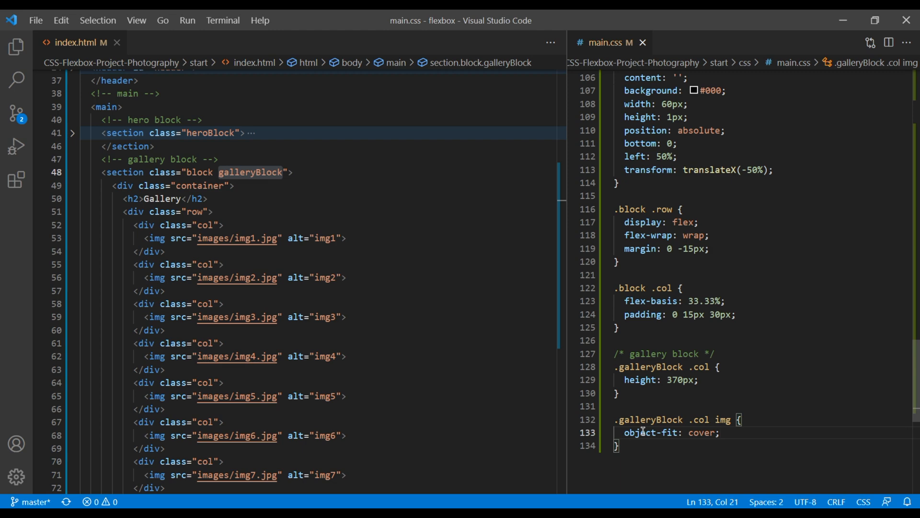
type("h100")
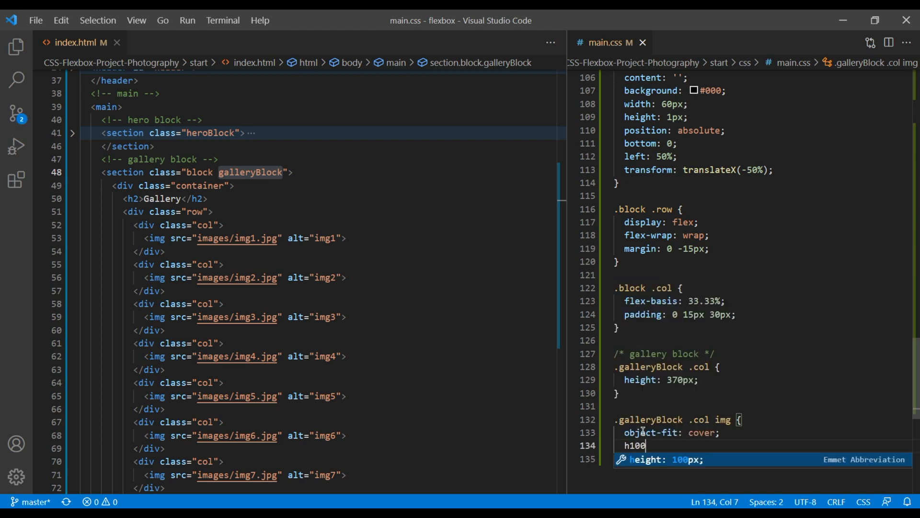
key("Tab")
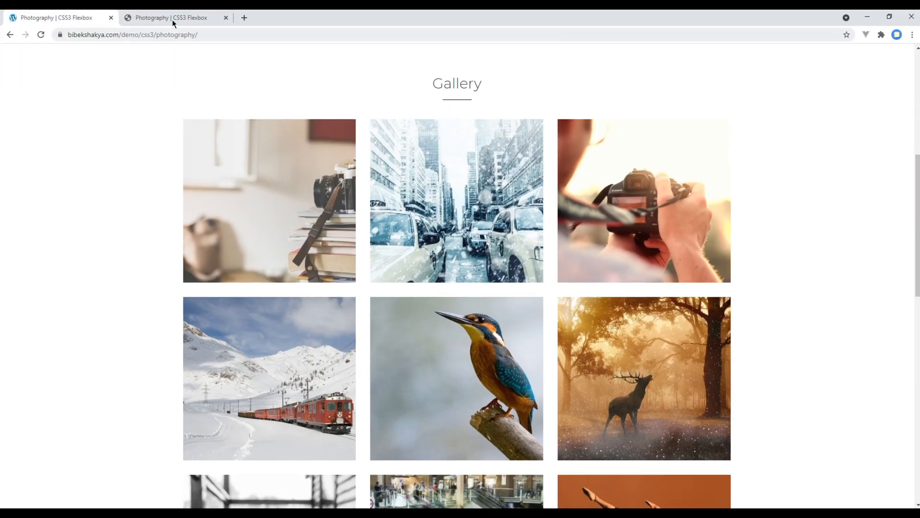
- Scroll the demo site down to its Latest Post section of three article cards
left_click(55, 17)
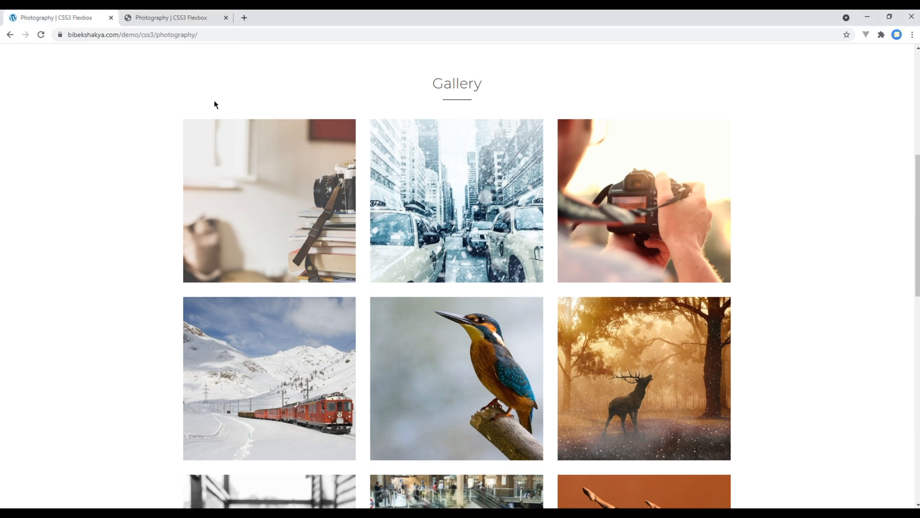
scroll("down", 3)
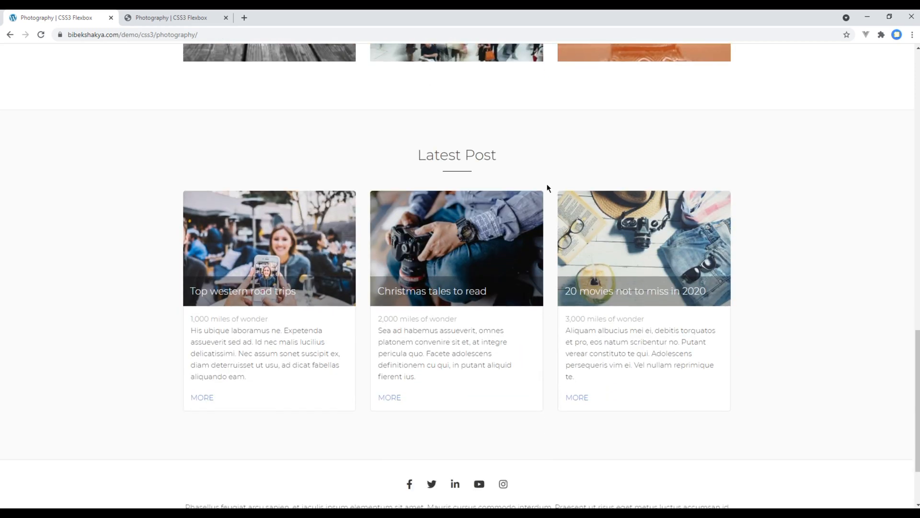
mouse_move(487, 187)
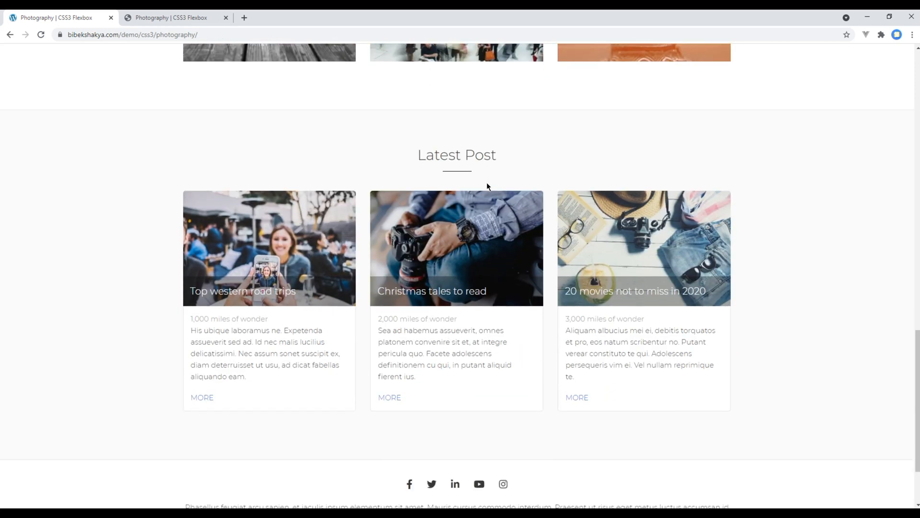